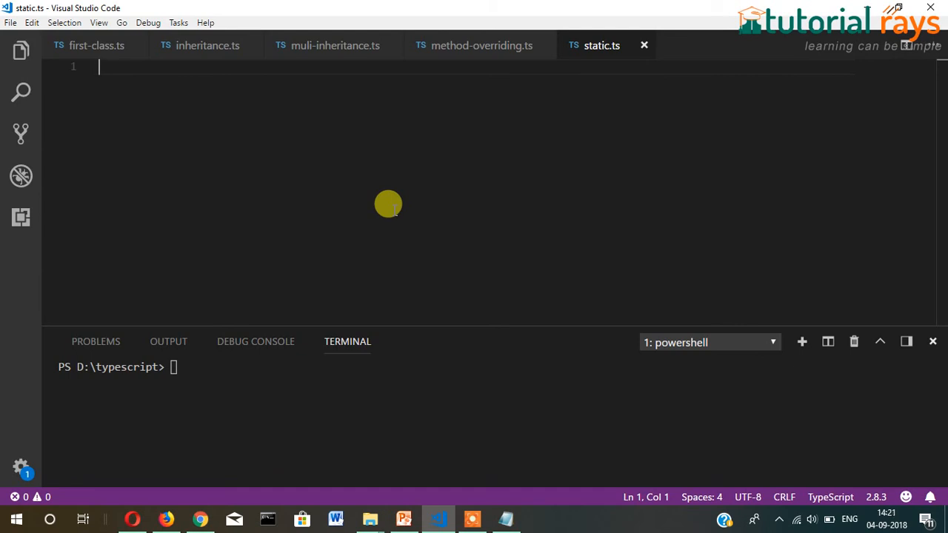
Step: Declare an empty StaticExample class in static.ts and save the file
type("clas S")
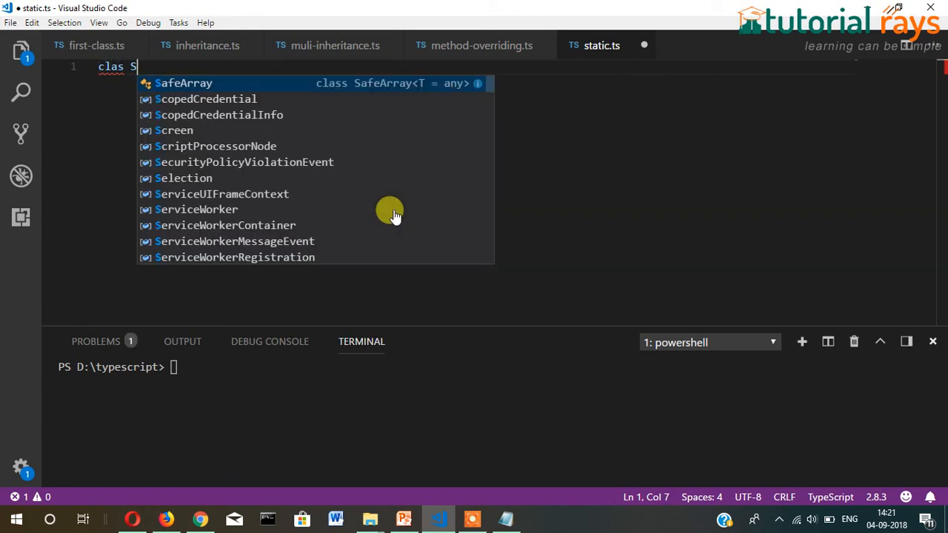
type("tatic")
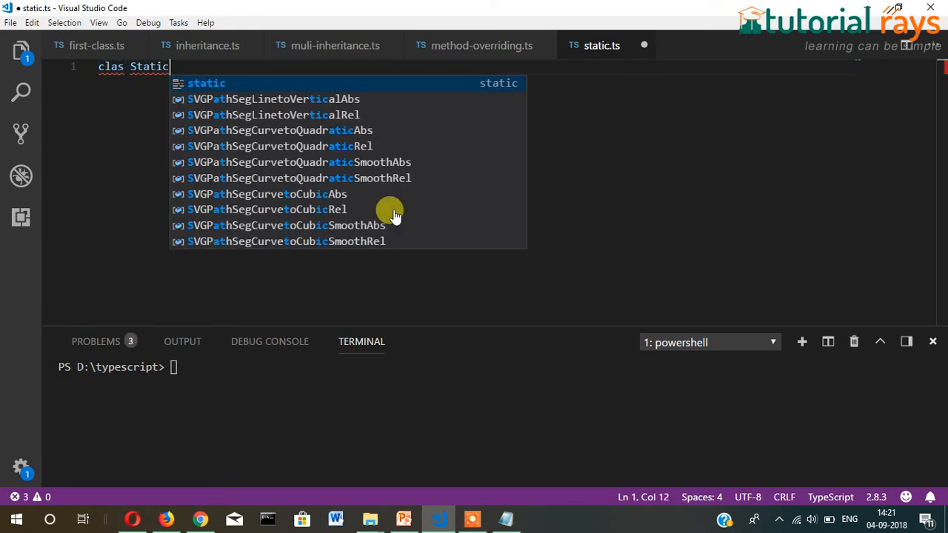
type("Exa")
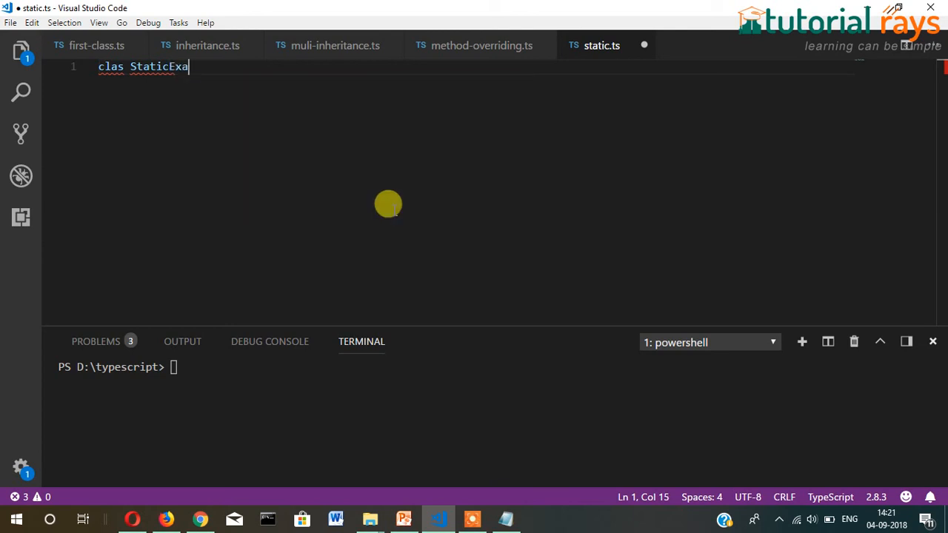
type("mple")
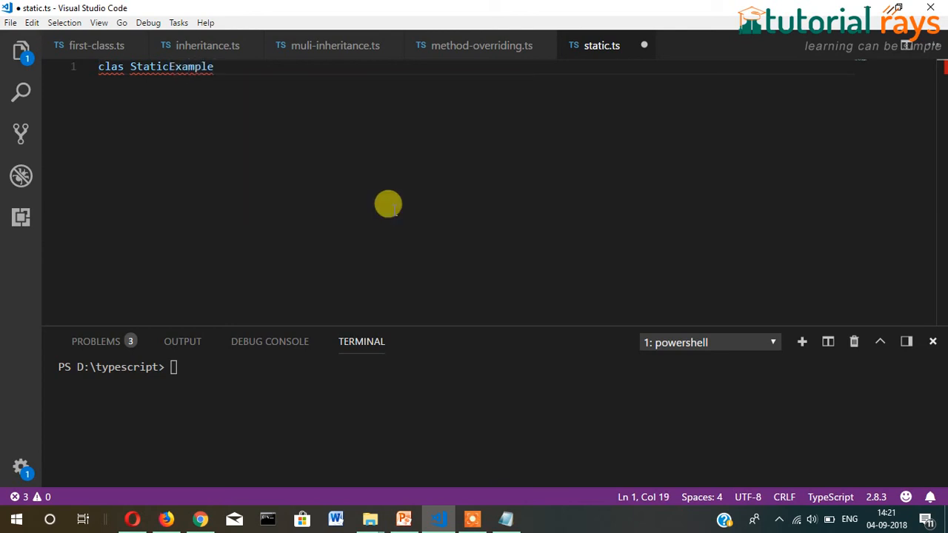
type("{")
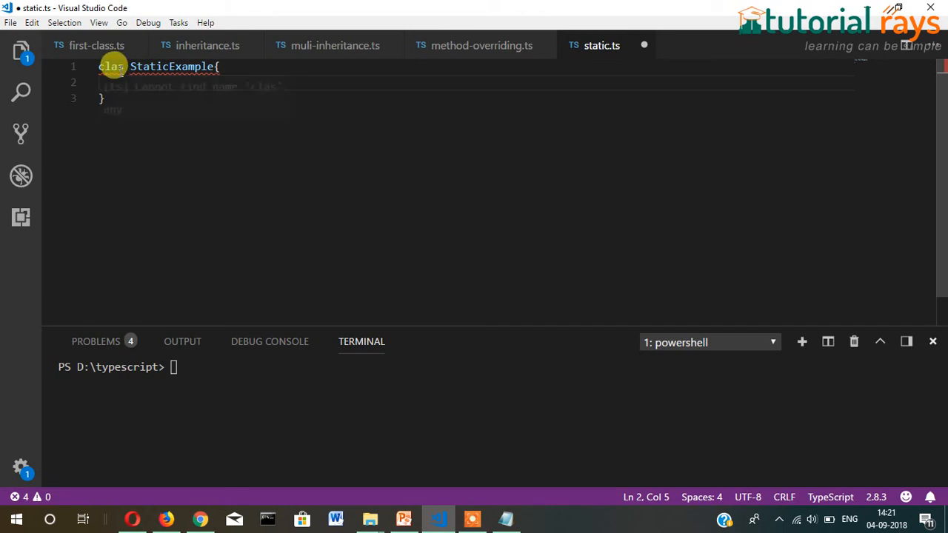
key("ctrl+s")
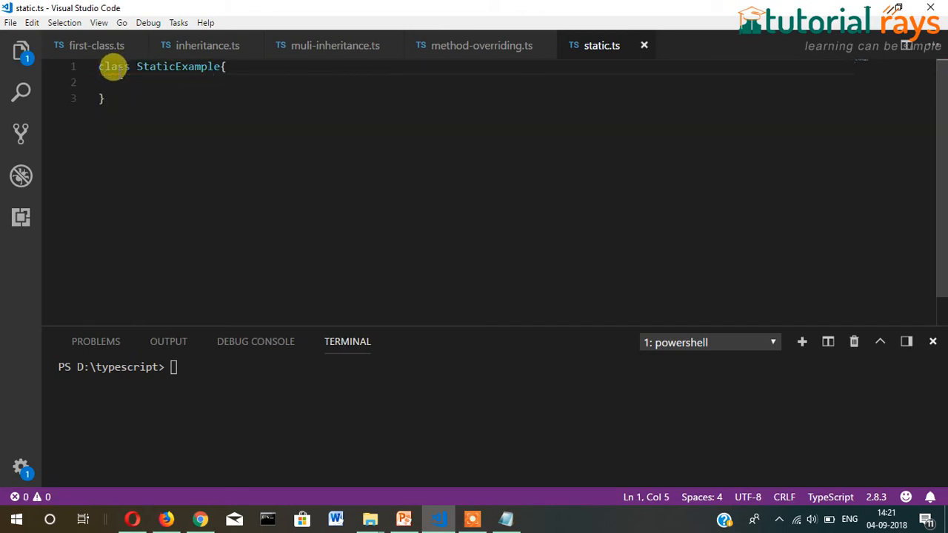
key("Enter")
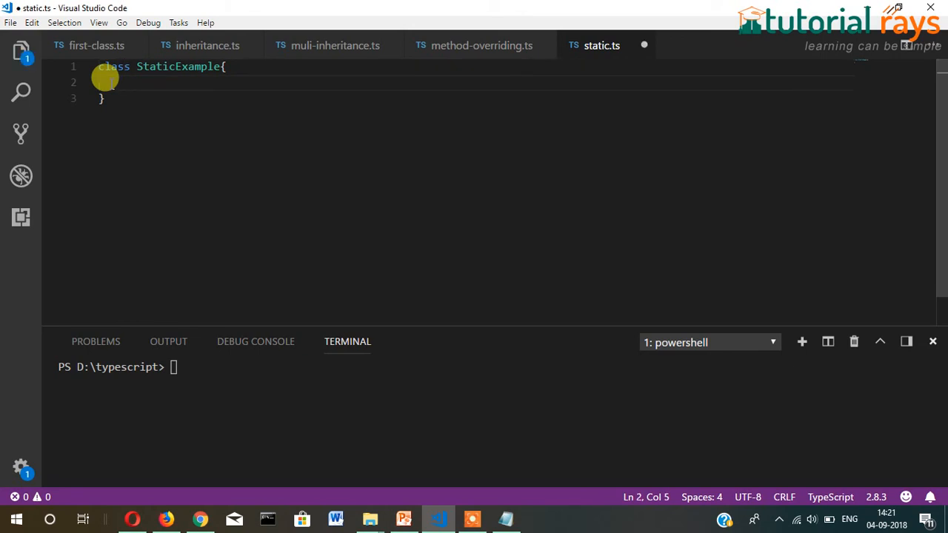
key("ctrl+s")
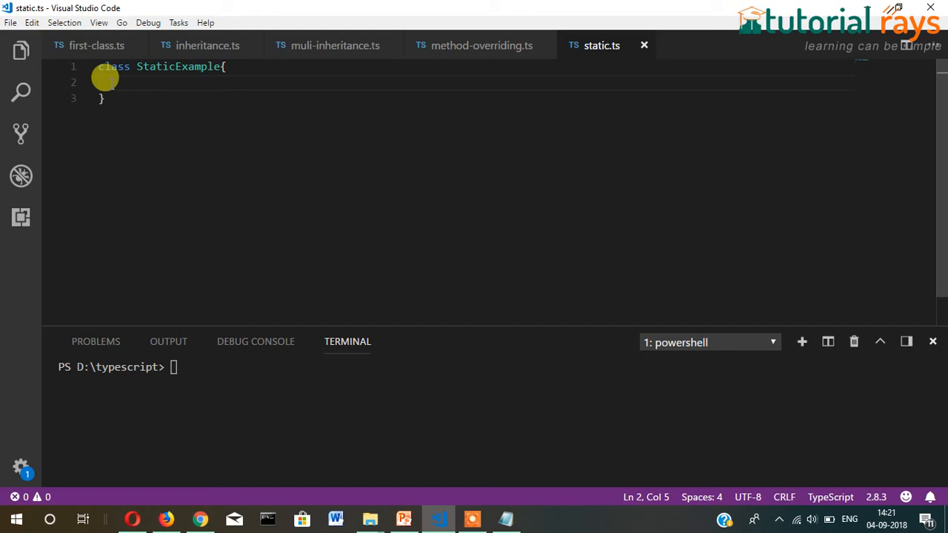
Step: Add a public num:number=1 property and an empty show() method to the class
type("public")
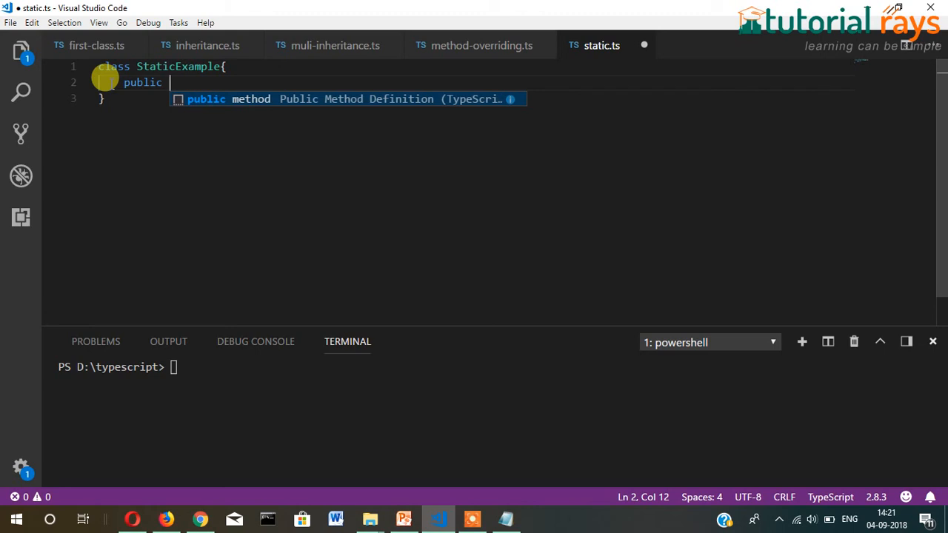
type("num")
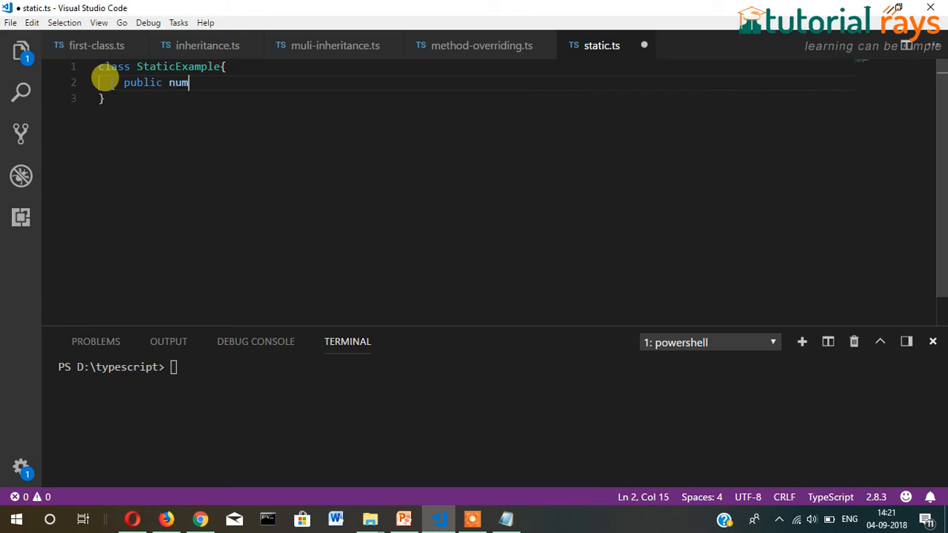
type(":number;")
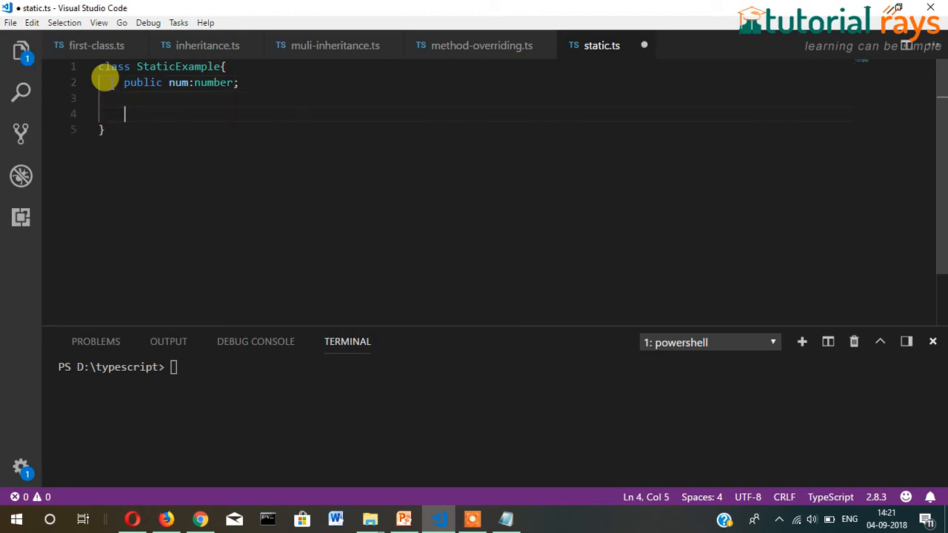
type("show(){")
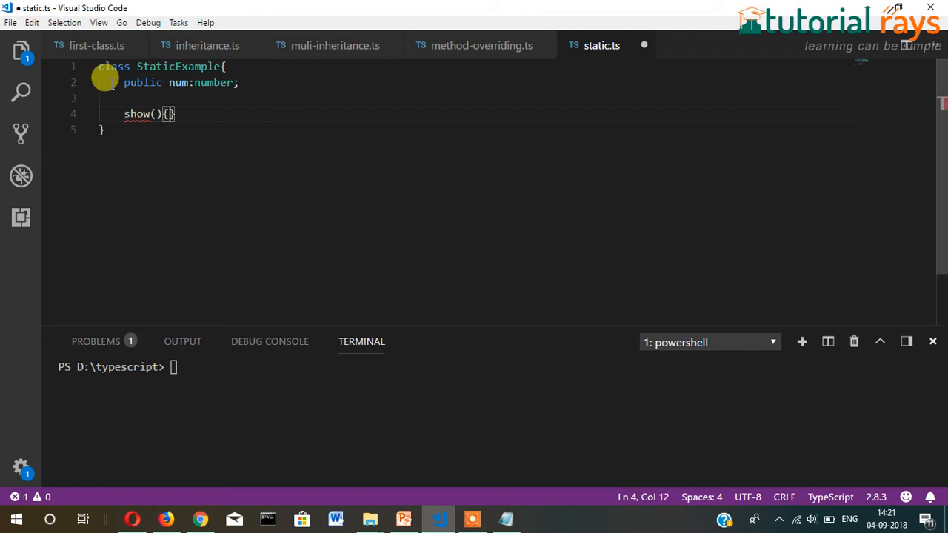
key("Enter")
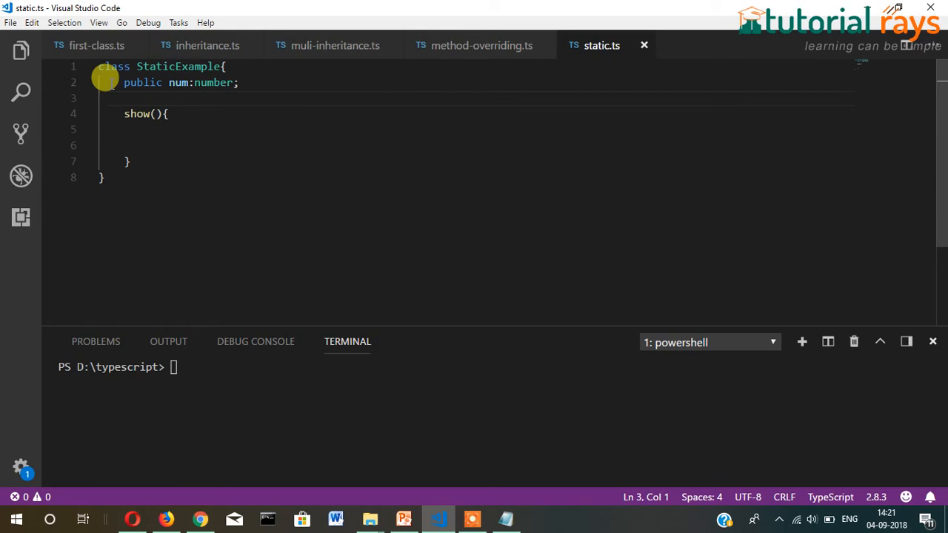
left_click(168, 82)
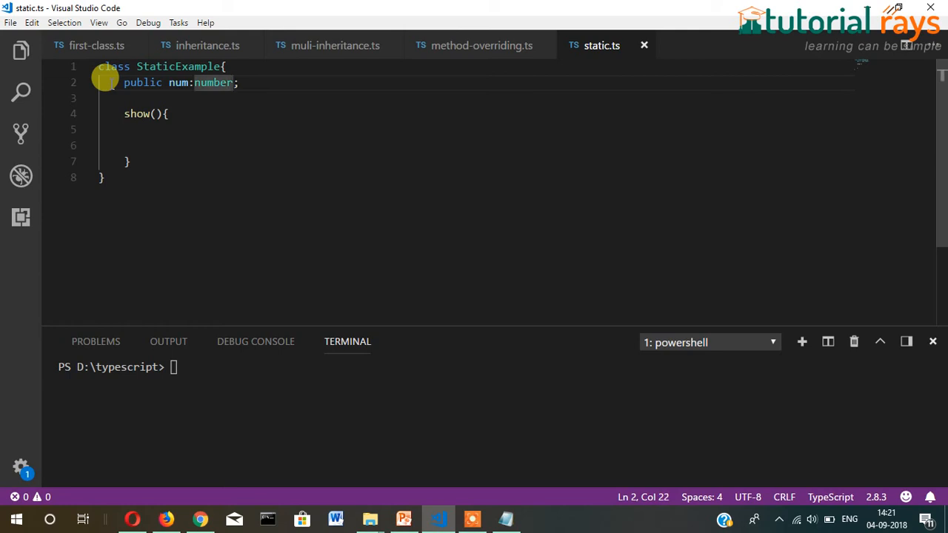
type("=1")
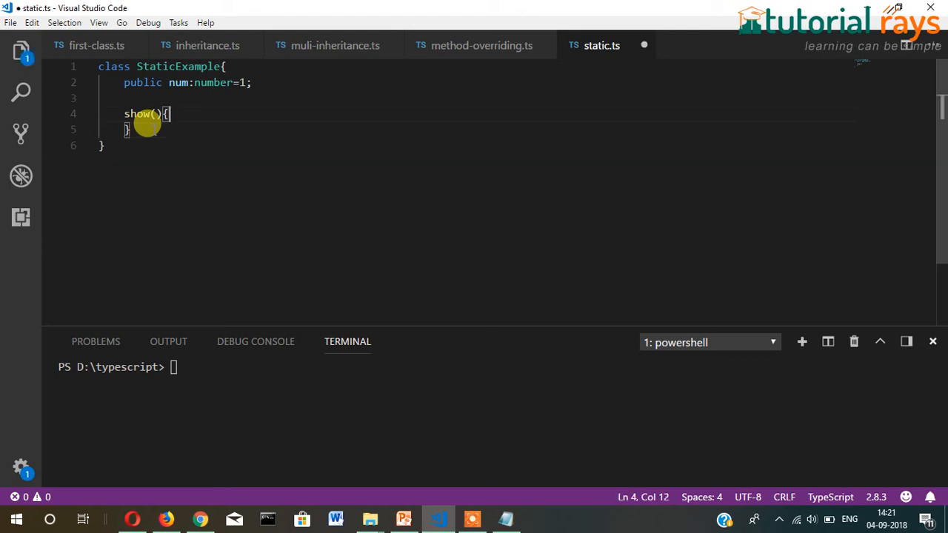
Step: Inside show(), log "The number is : " concatenated with this.num
key("Enter")
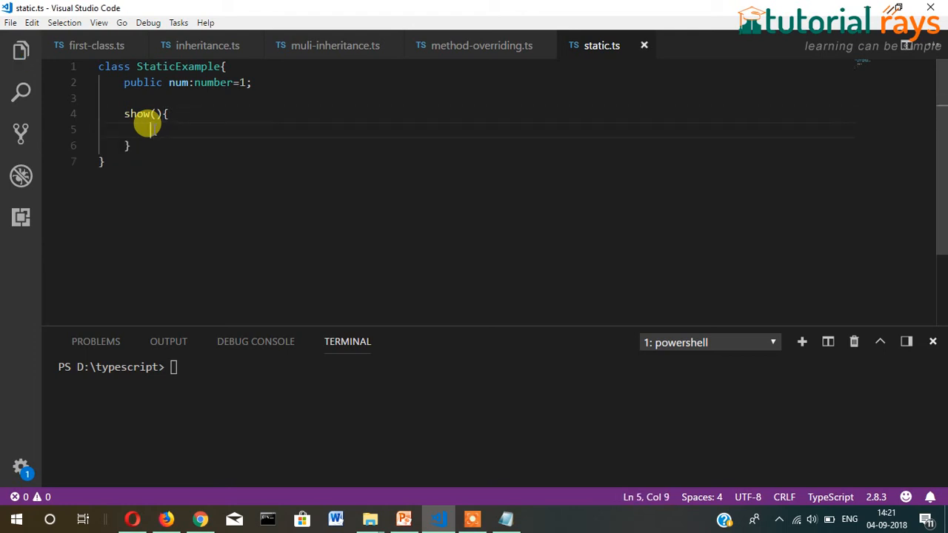
type("con")
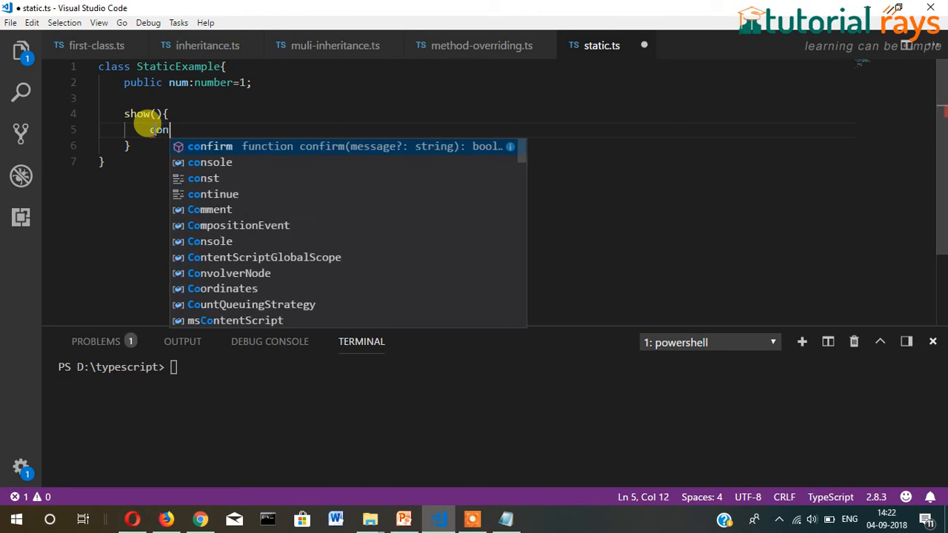
type("sole.log(")
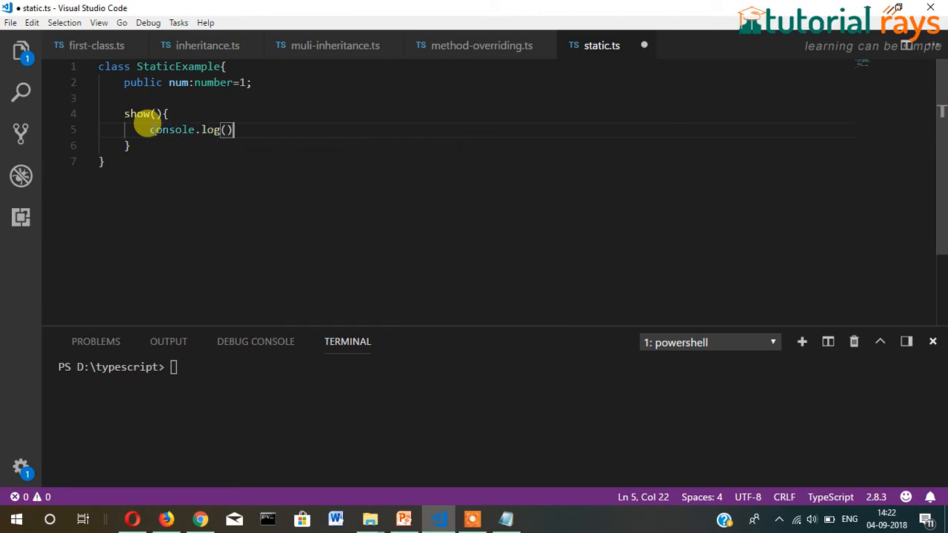
type(";")
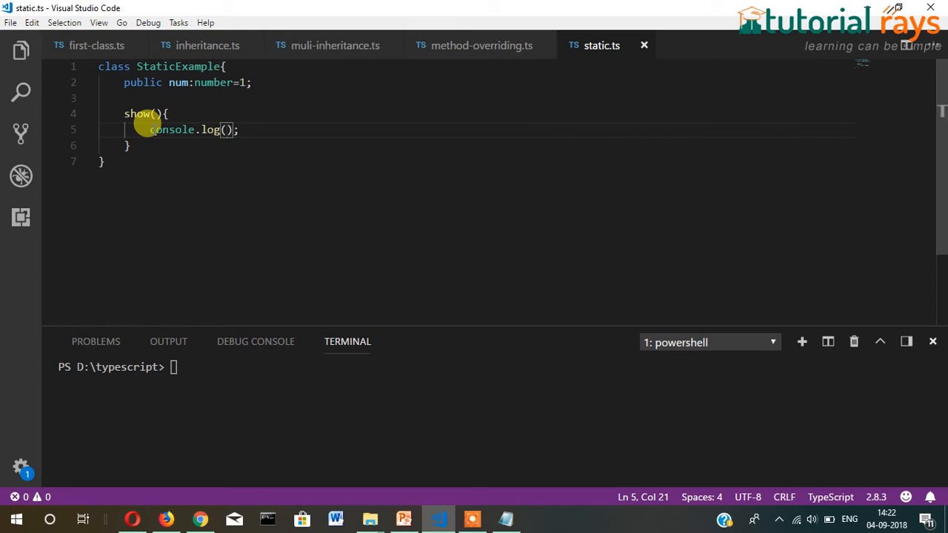
type("\"The")
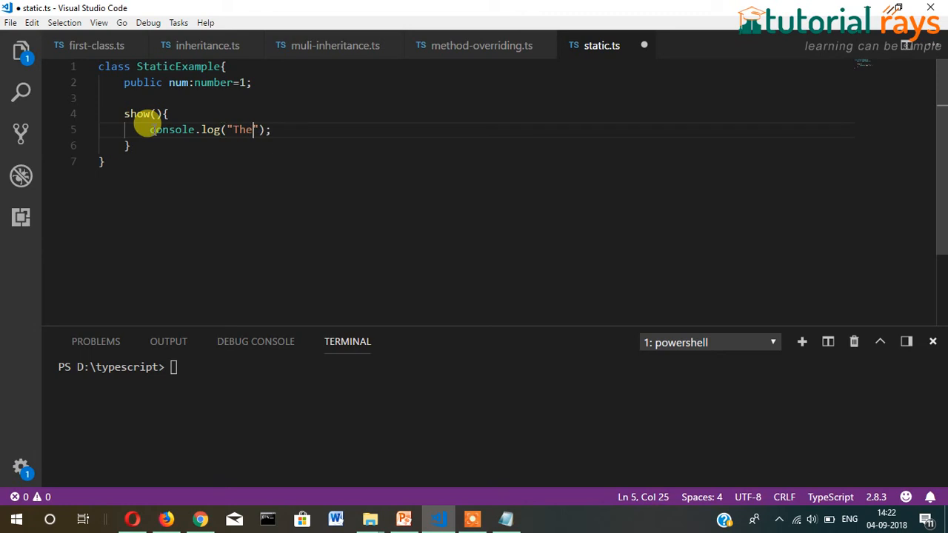
type("number is :")
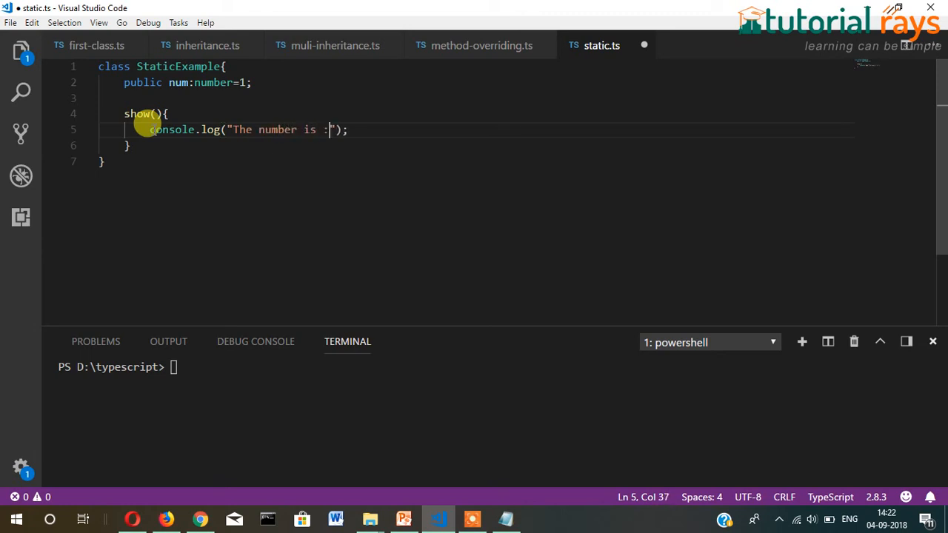
type("\"+")
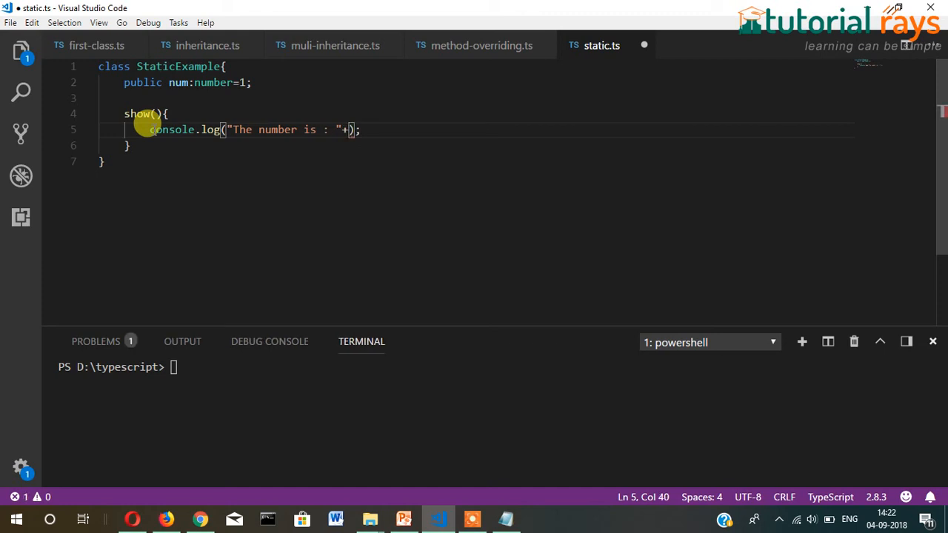
type("num")
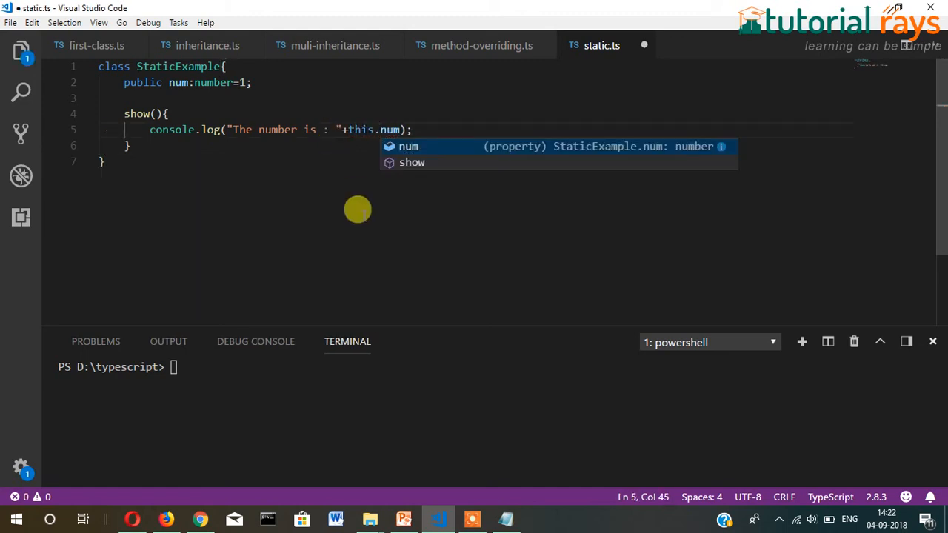
Step: Add two blank lines below the class and start typing obj
left_click(105, 161)
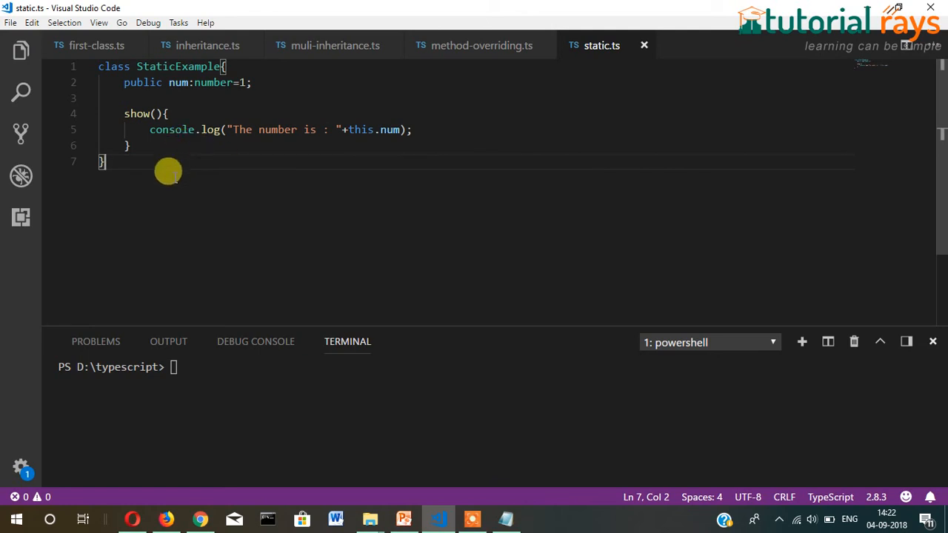
key("Enter")
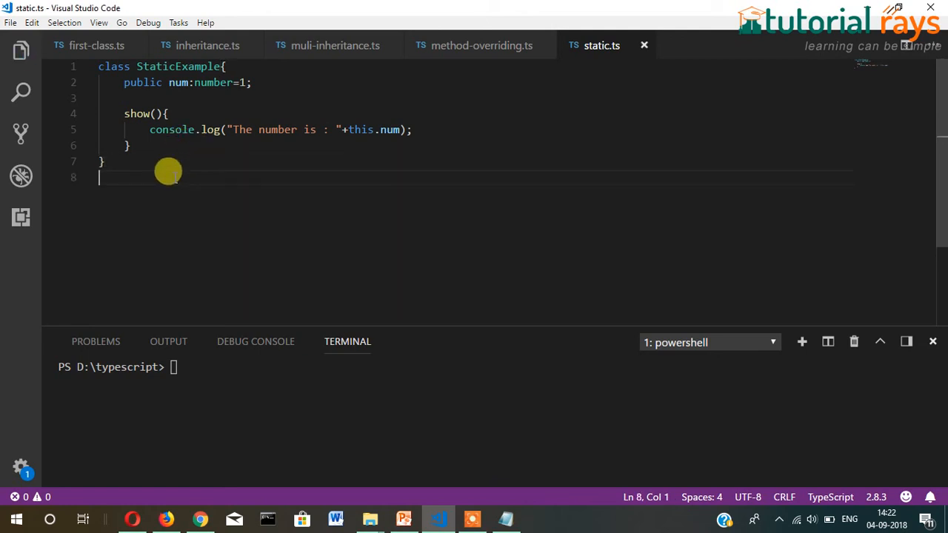
key("Enter")
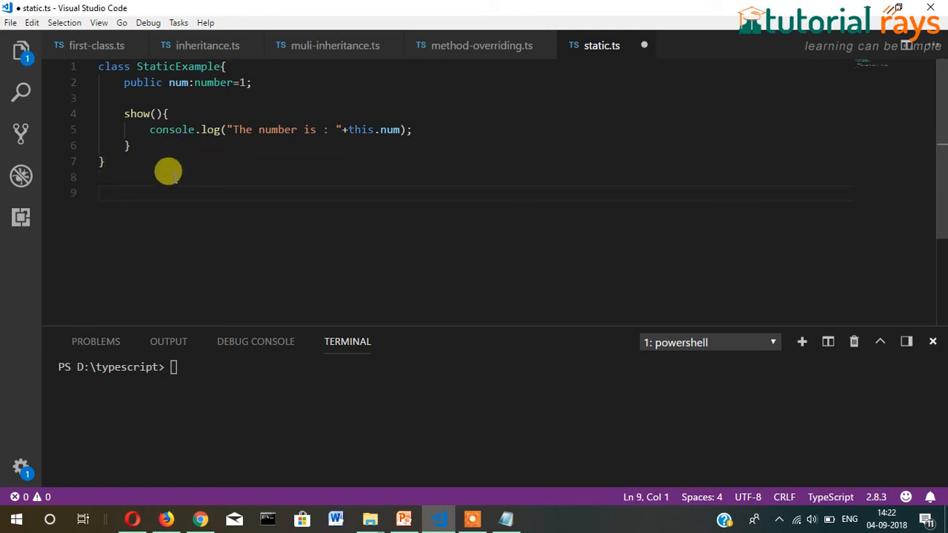
type("obj")
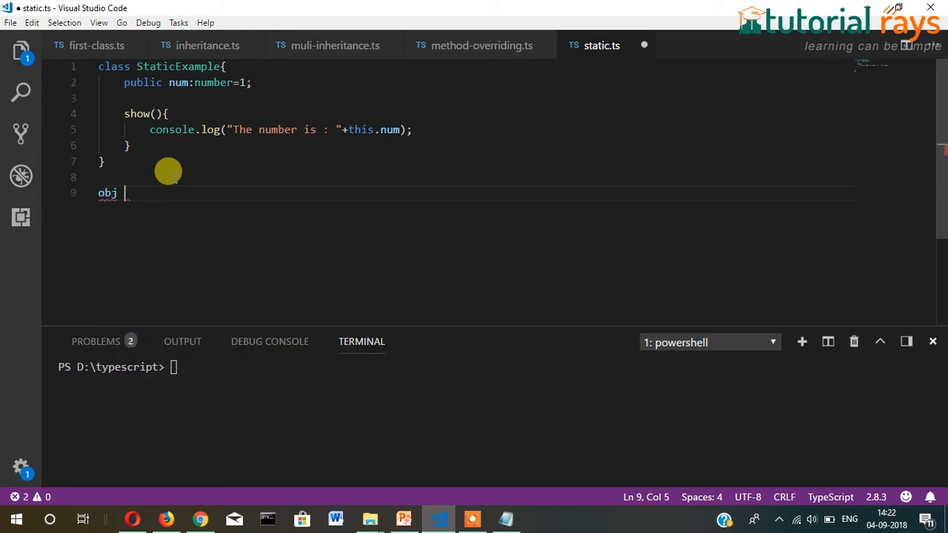
Step: Create obj as a new StaticExample below the class
type("var")
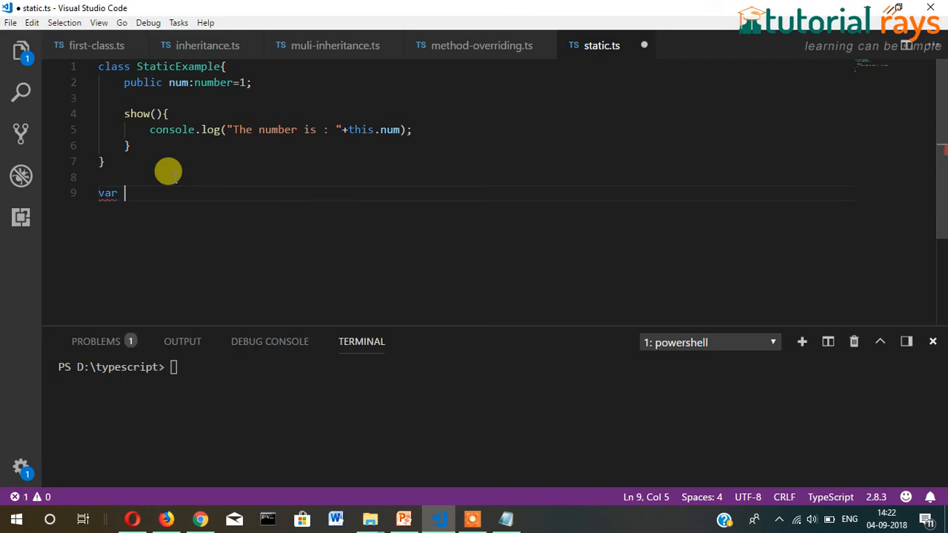
type("obj = n")
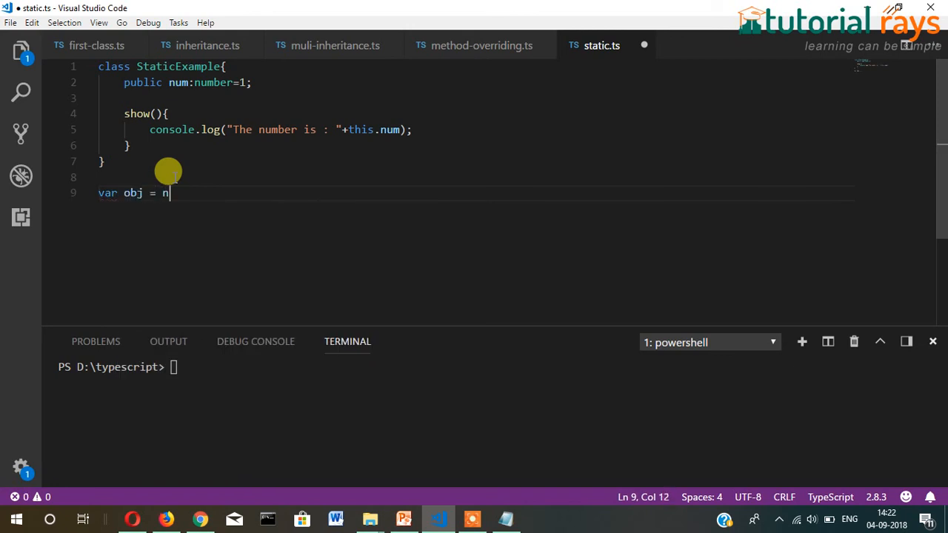
type("ew")
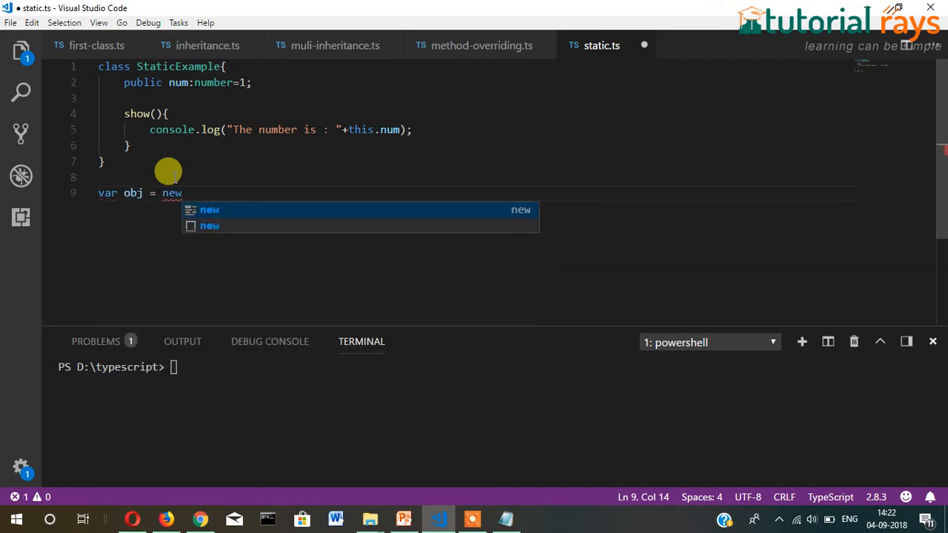
type("\" \"")
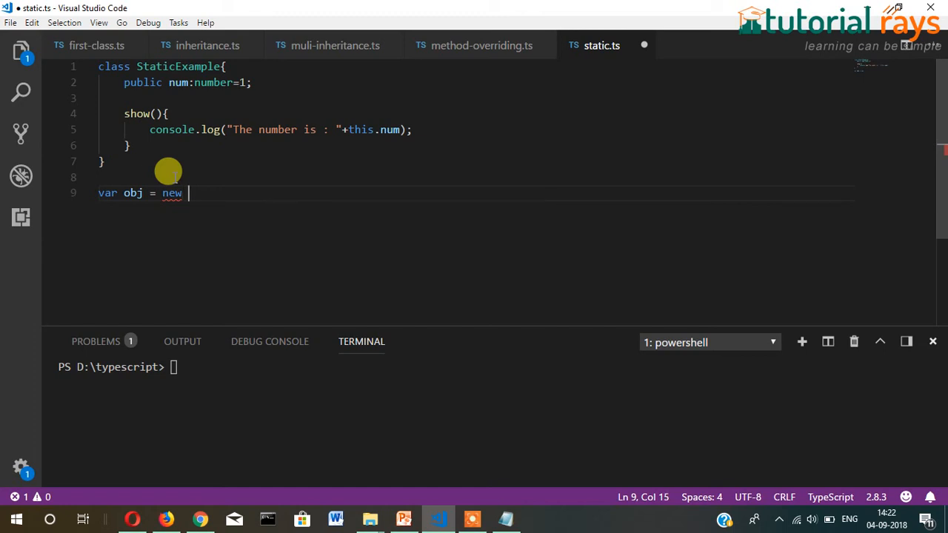
type("S")
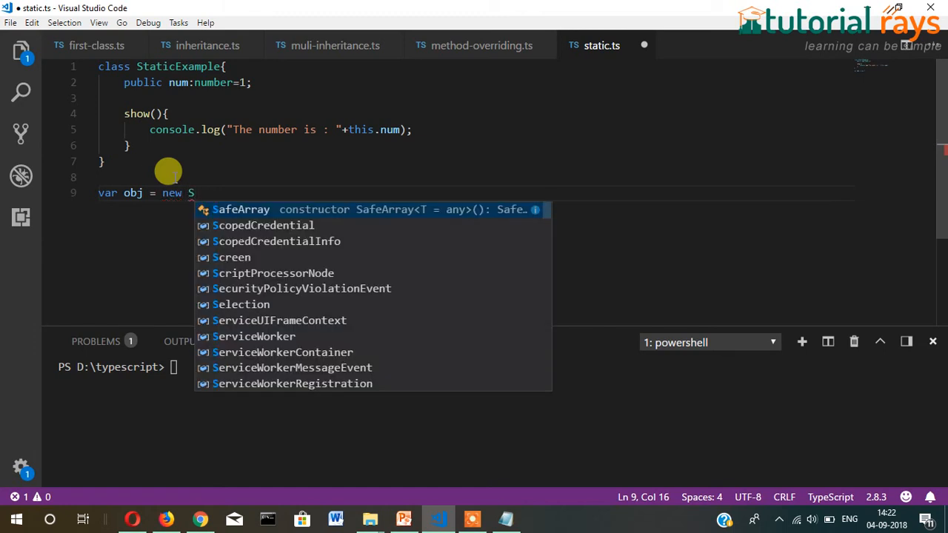
type("taticExample")
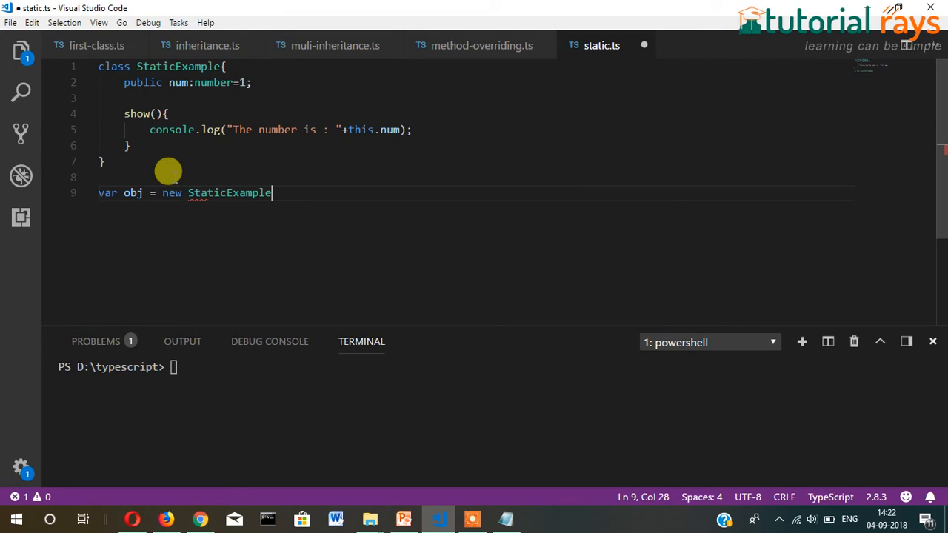
type("();")
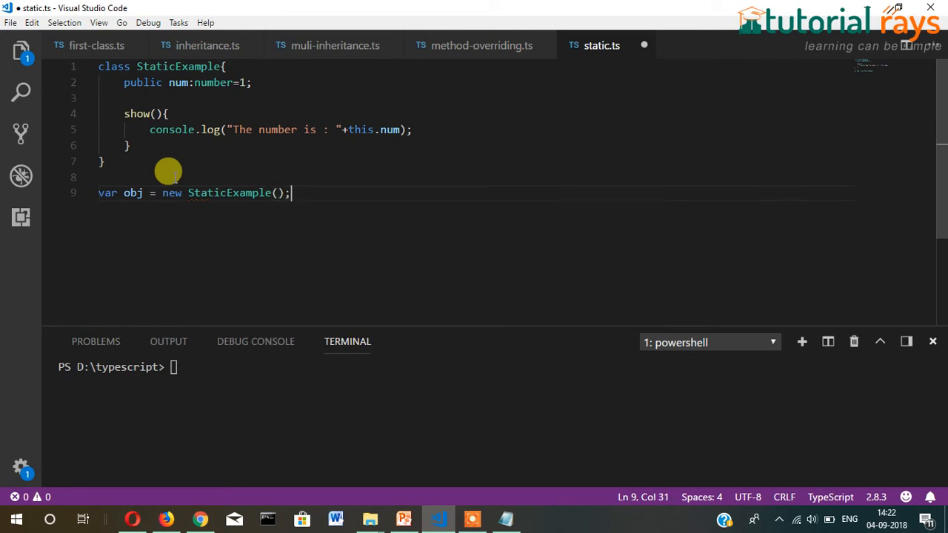
Step: Call obj.show() and add a blank line after it
type("obje")
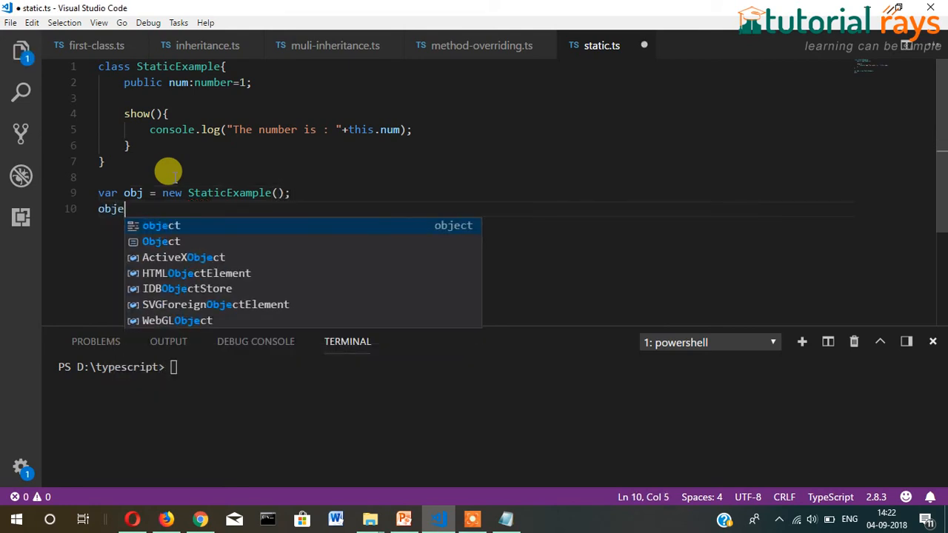
type(".")
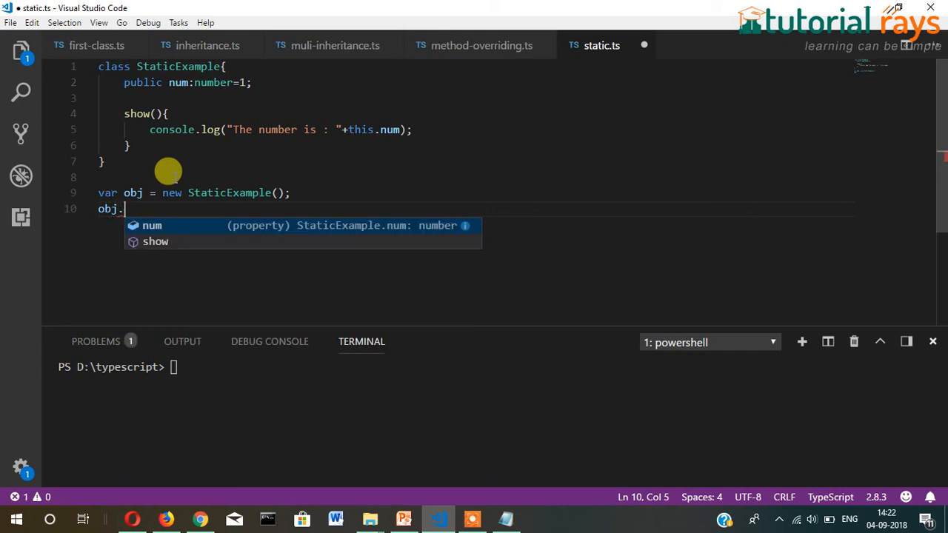
type("show")
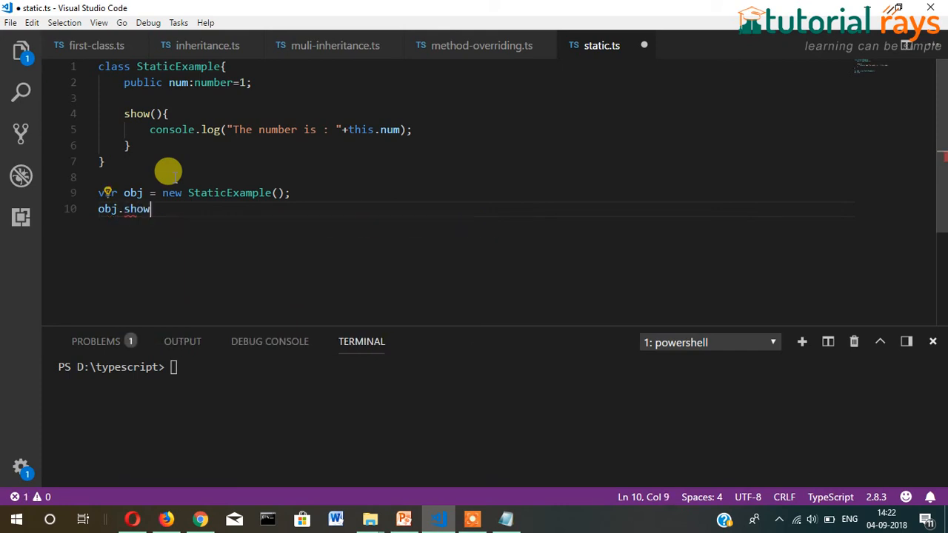
type("();")
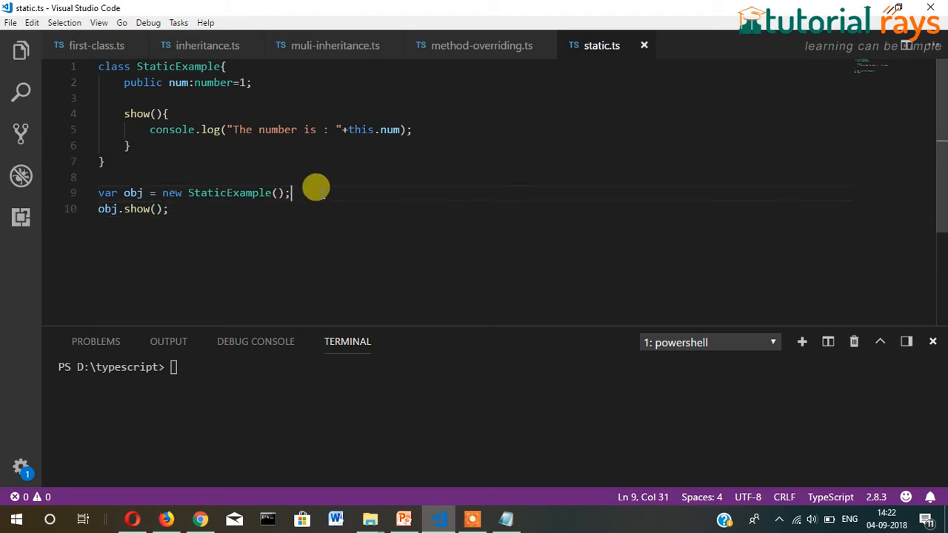
key("Enter")
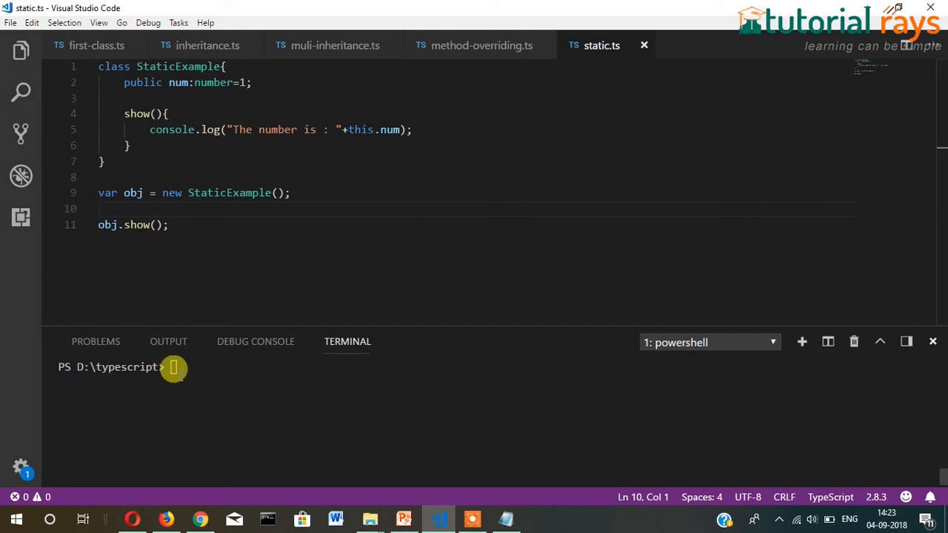
Step: Compile static.ts with tsc and run it with node, printing "The number is : 1"
type("tsc static.t")
type("node")
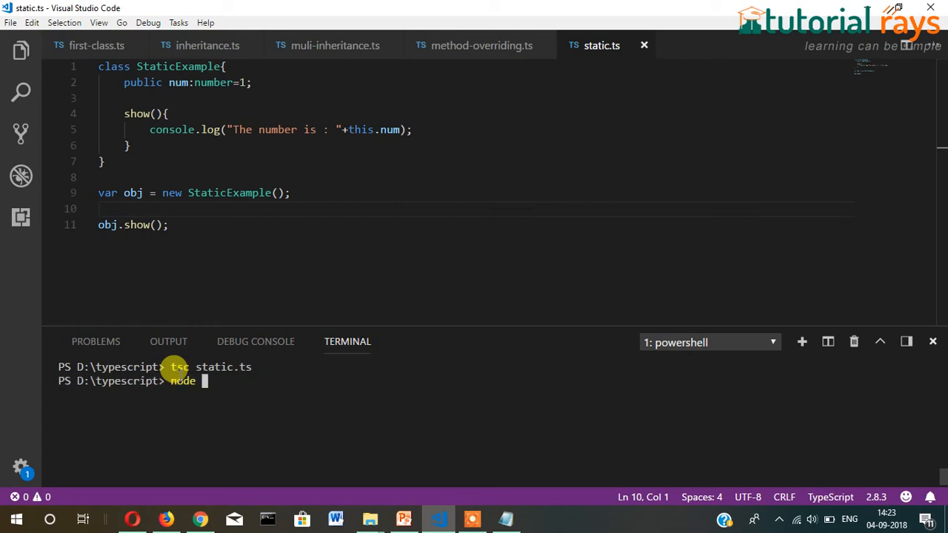
type("static")
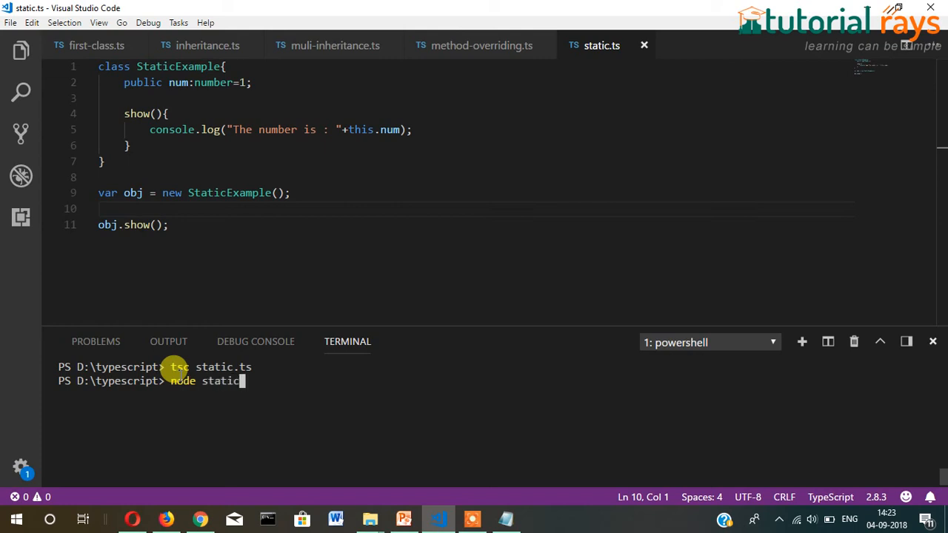
key("enter")
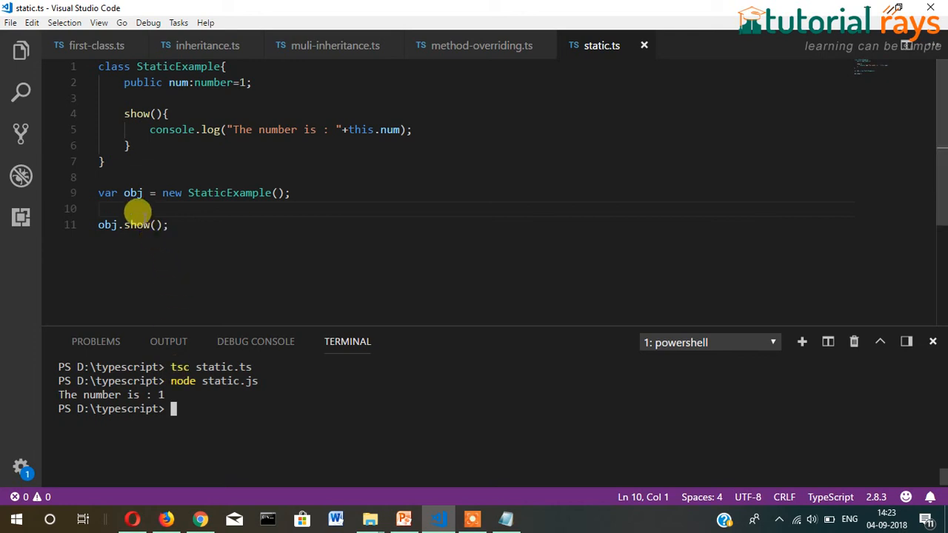
left_click(102, 208)
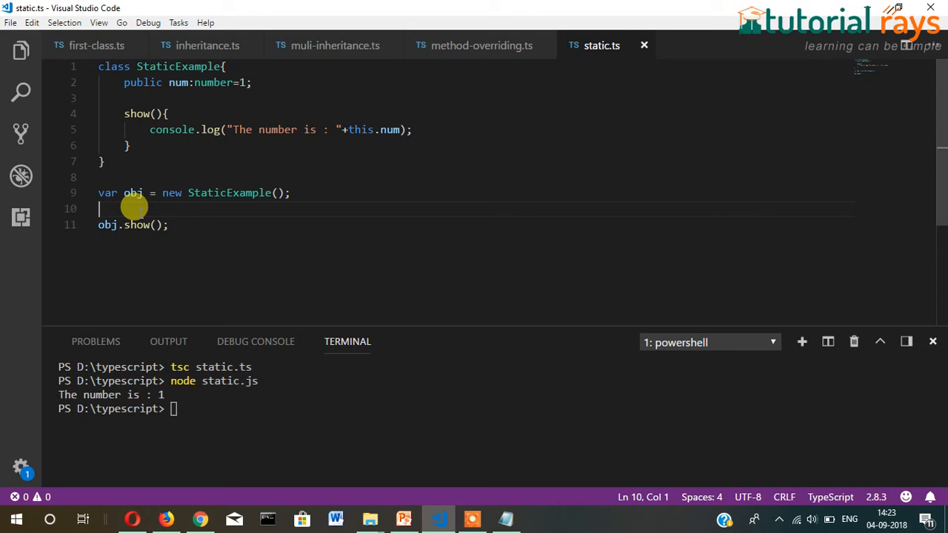
Step: Wrap obj.show() in a for loop with var i=1; i<=10; i++
type("for(")
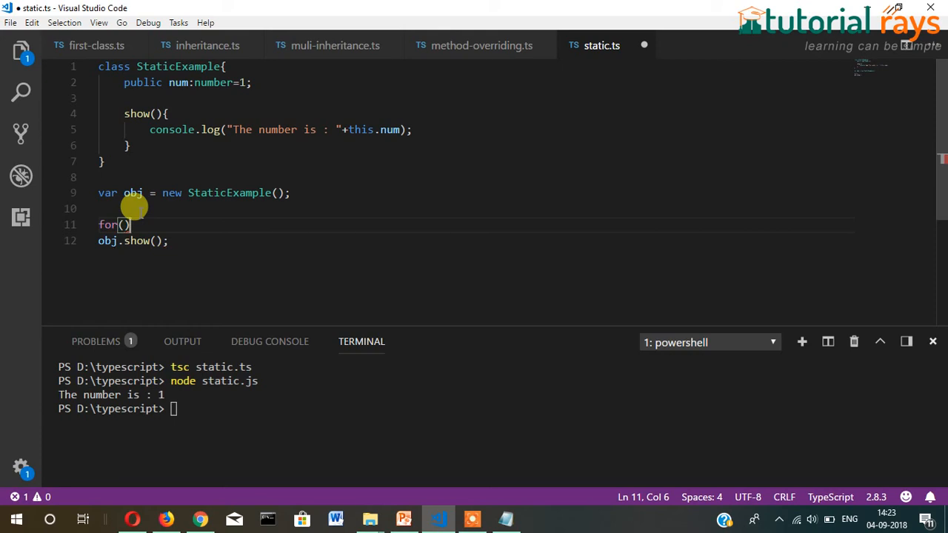
type("{")
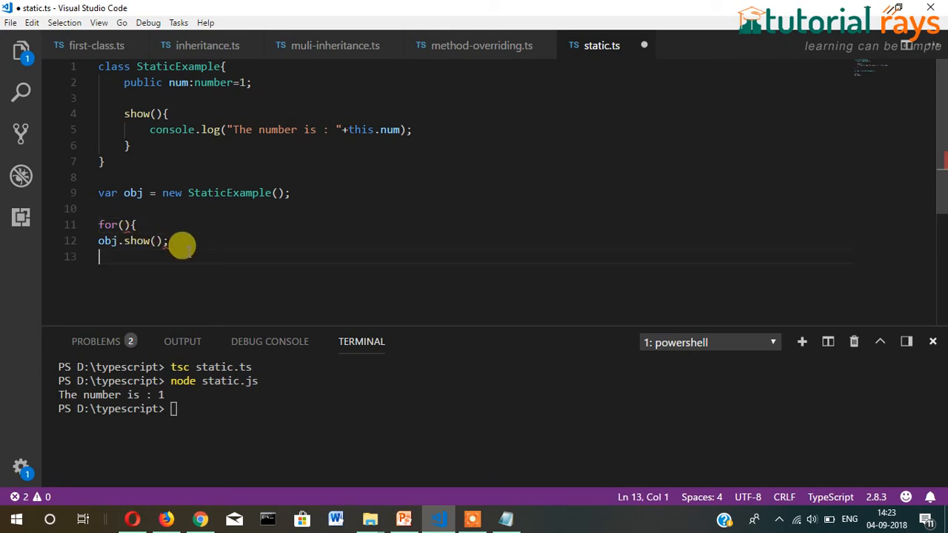
type("}")
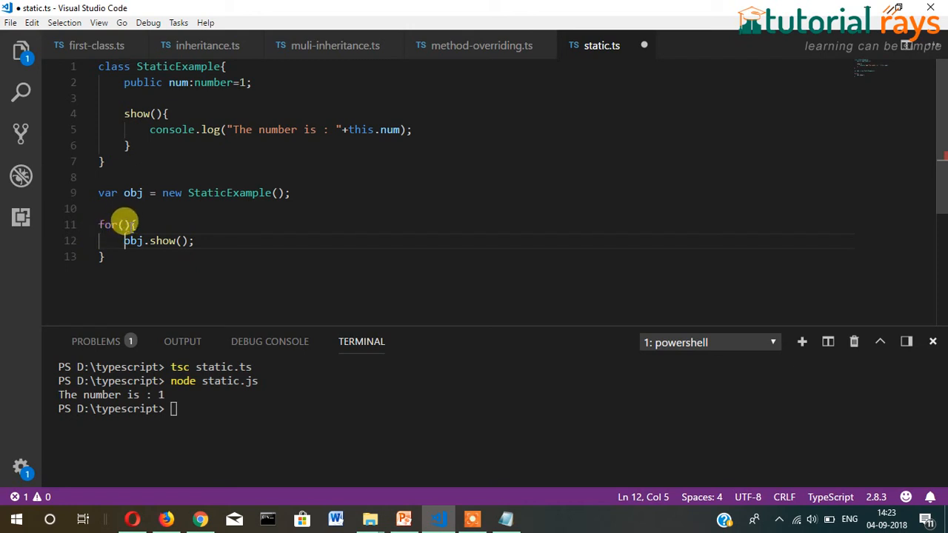
type("var")
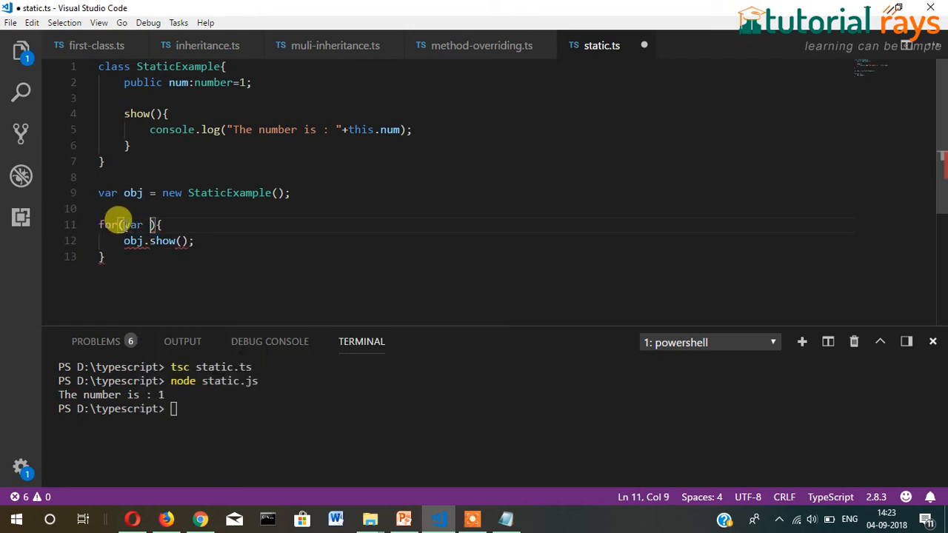
type("i=")
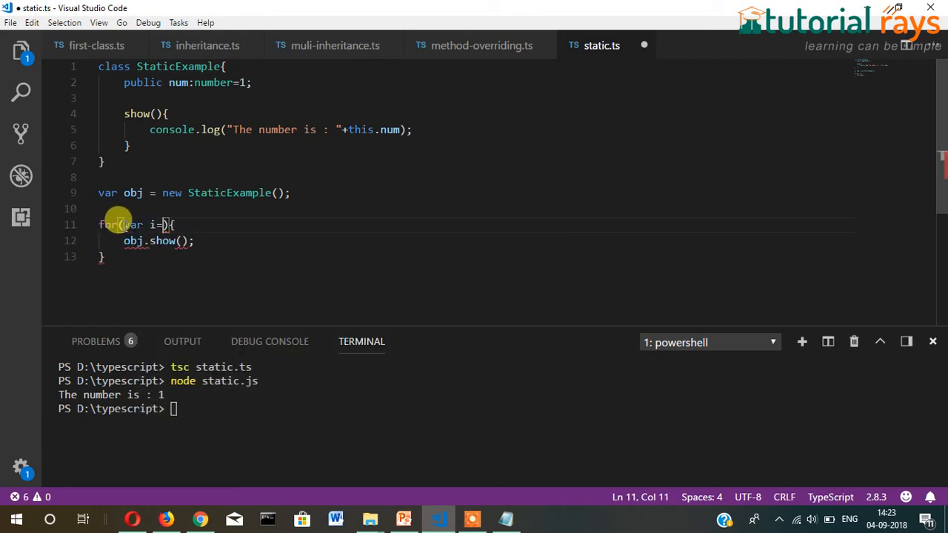
type("1;")
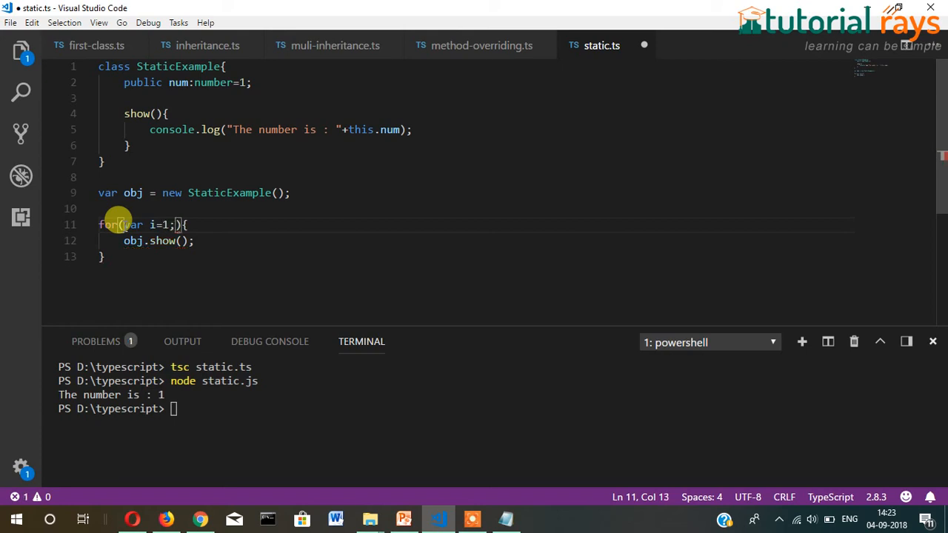
type("i")
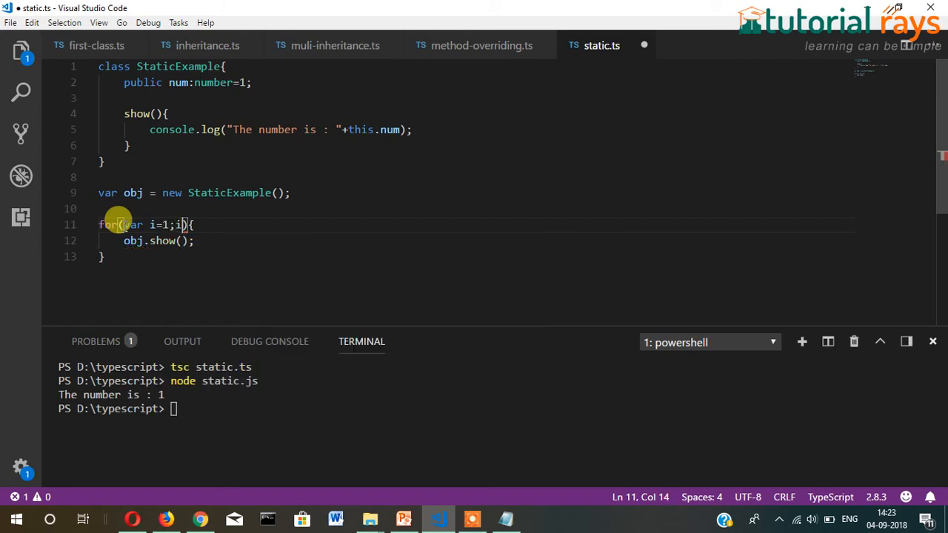
type("<=10")
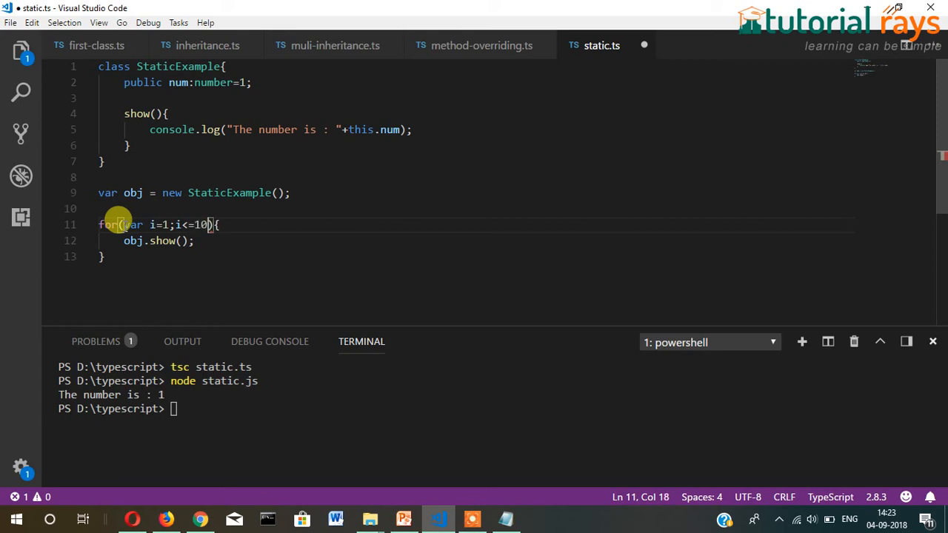
type(";")
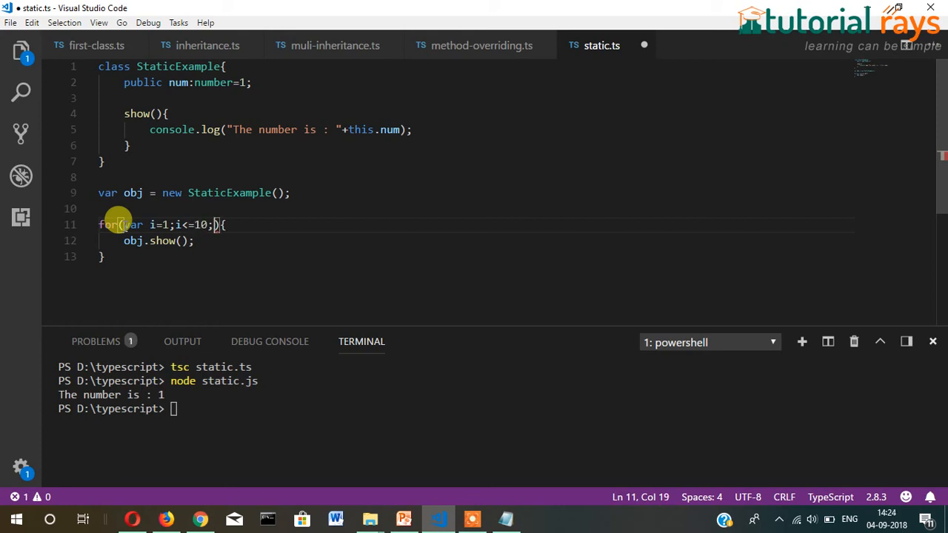
type("i++")
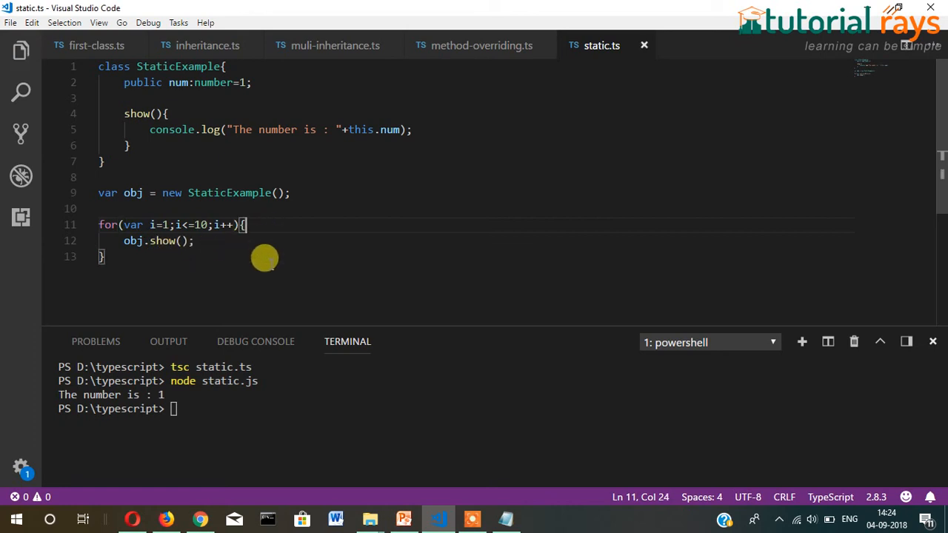
mouse_move(244, 274)
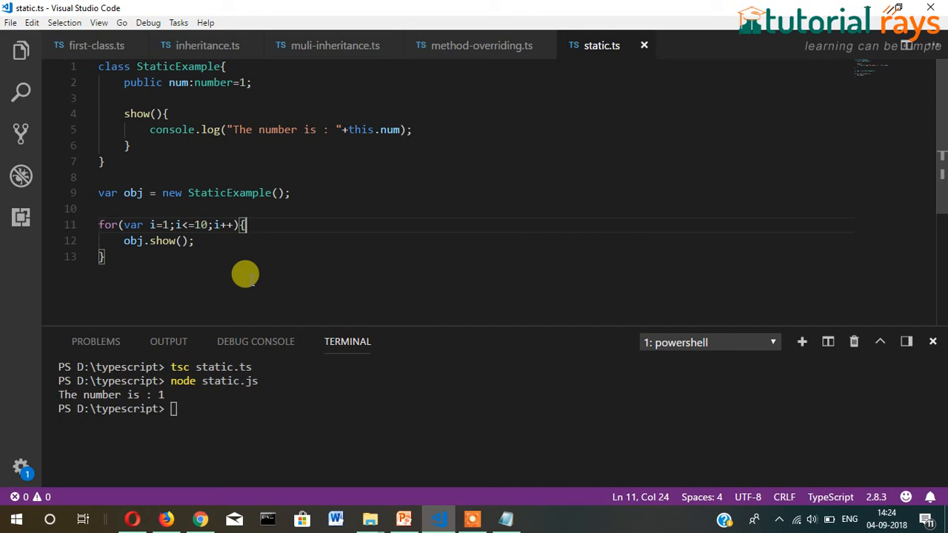
mouse_move(414, 194)
type("++")
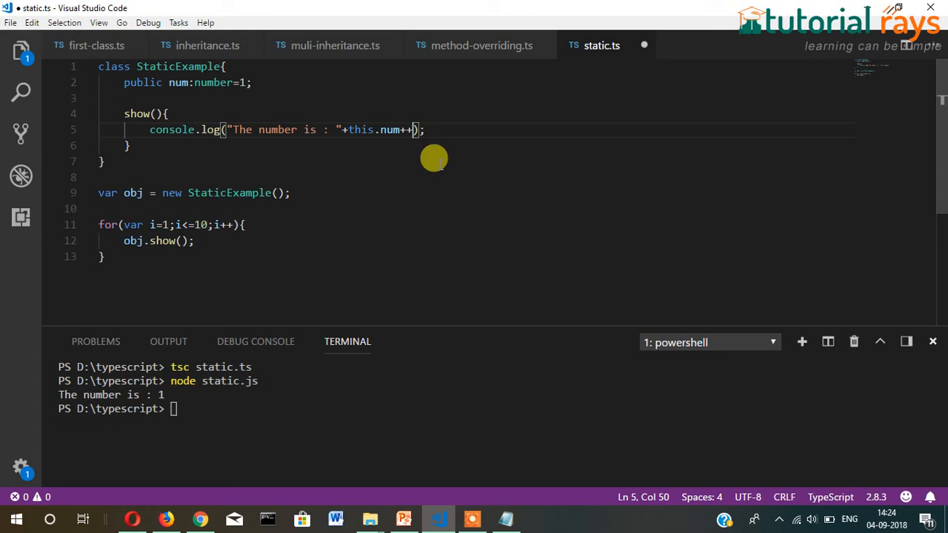
Step: Save show() logging this.num++ and enter tsc static.ts in the terminal
key("ctrl+s")
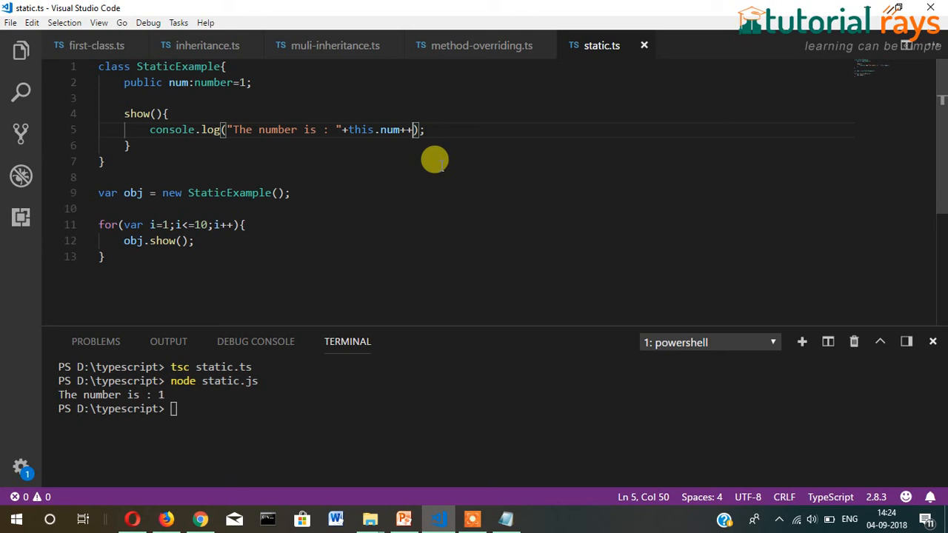
mouse_move(275, 392)
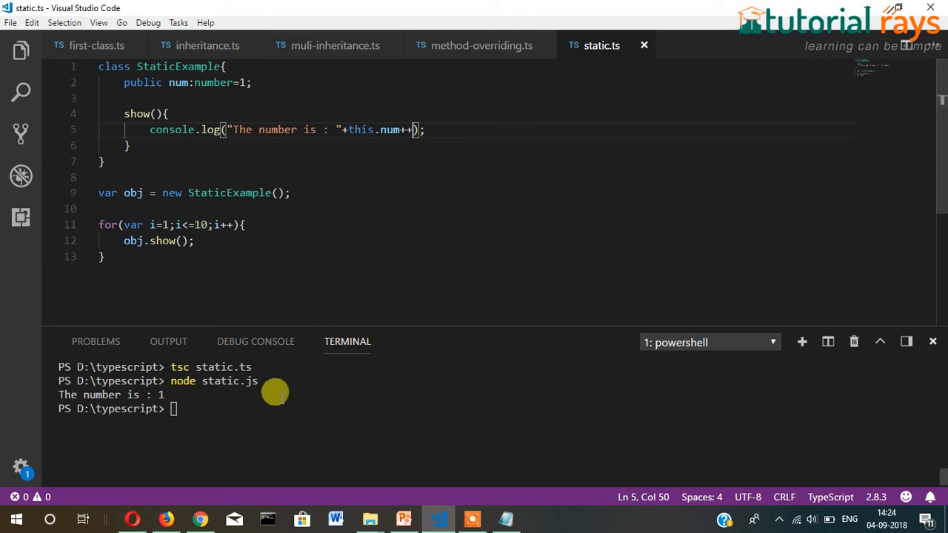
mouse_move(256, 398)
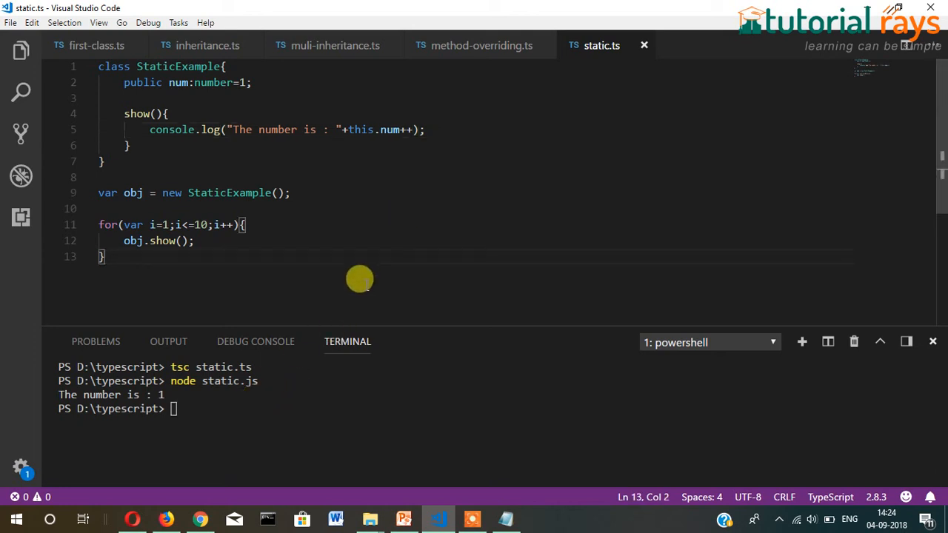
type("tsc static.ts")
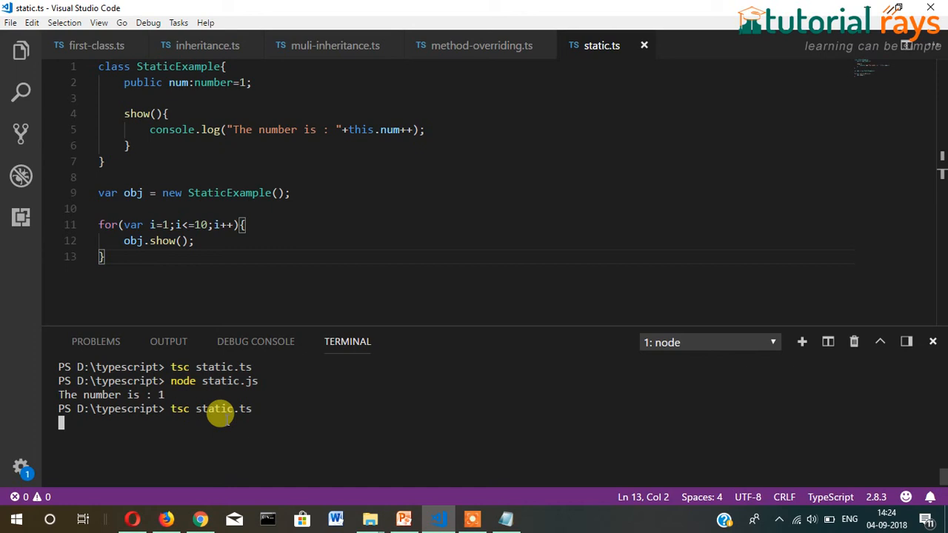
Step: Run node static.js, printing "The number is :" counting up to 10
type("node static.js")
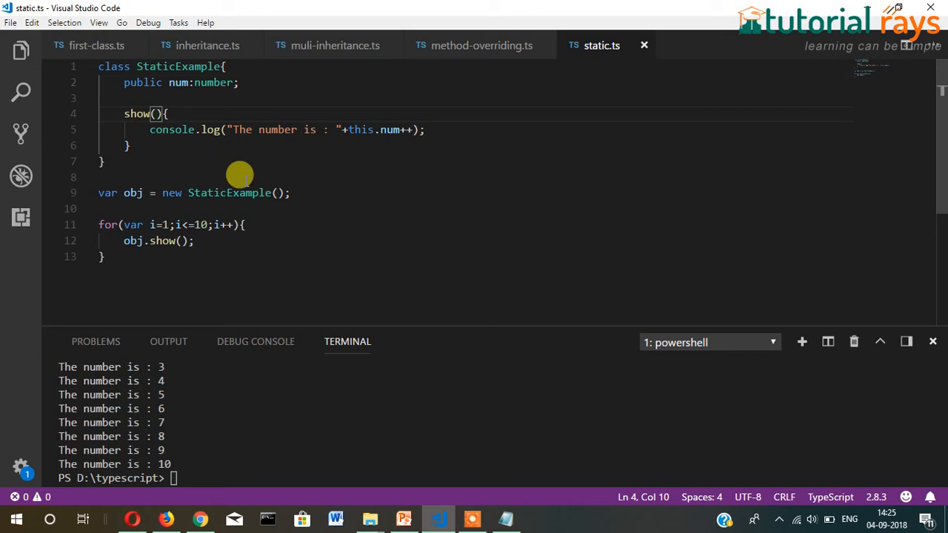
Step: Give show() a parameter a assigned to this.num, call obj.show(1), and clear the terminal
type("a")
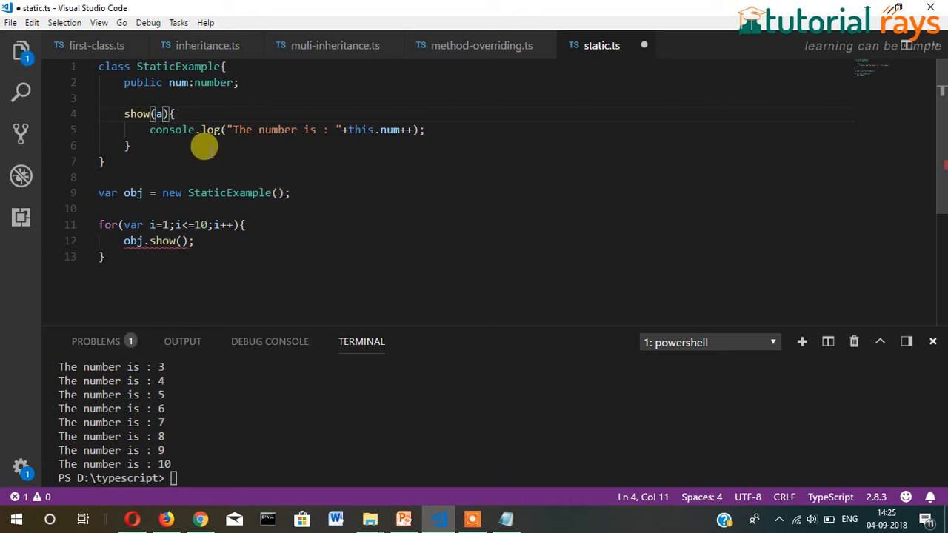
key("enter")
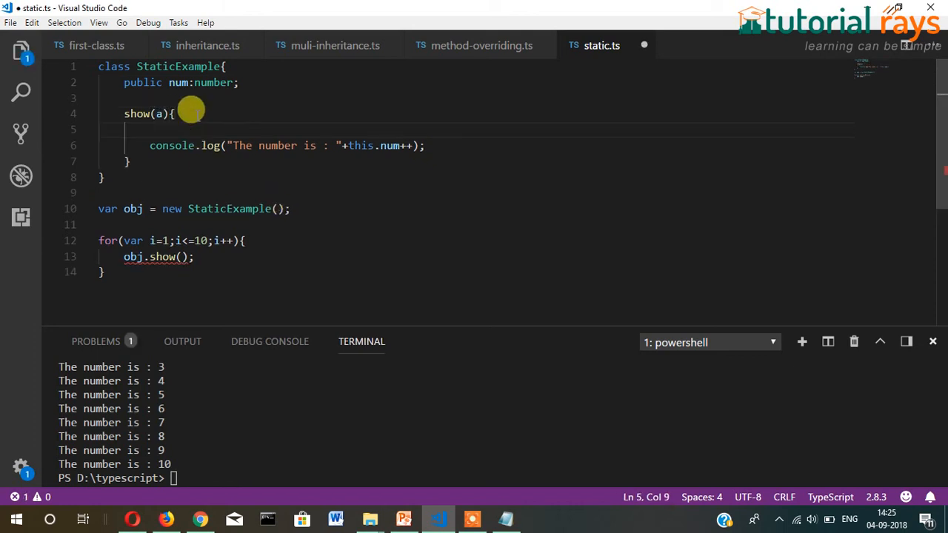
type("this.num")
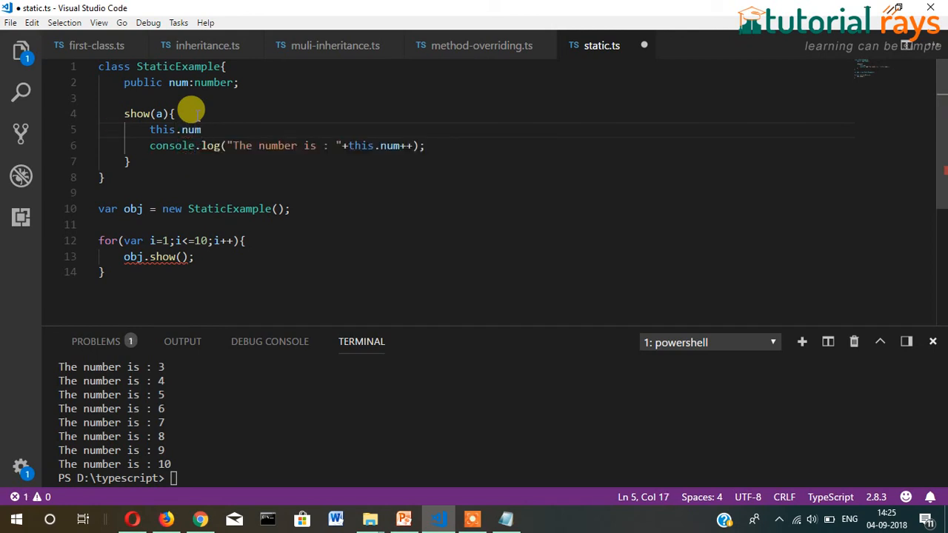
type("=a")
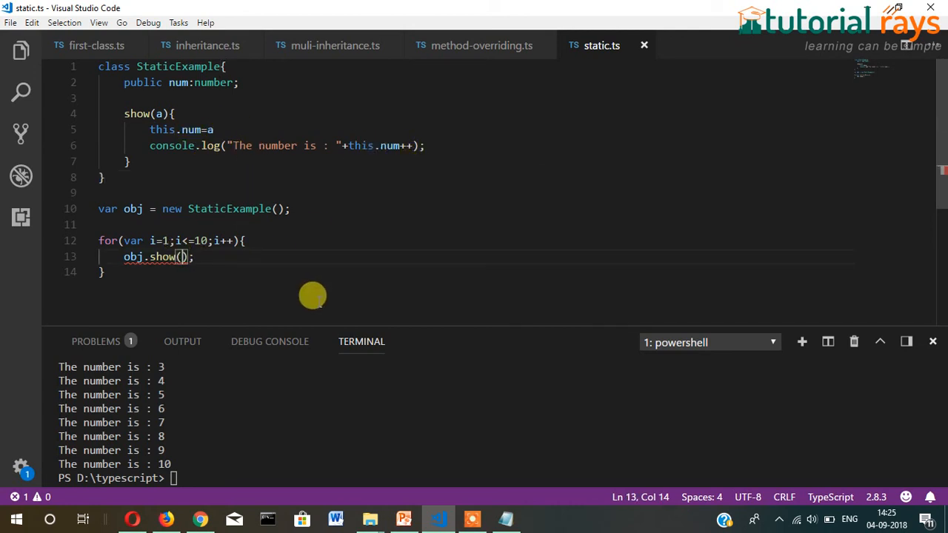
type("1")
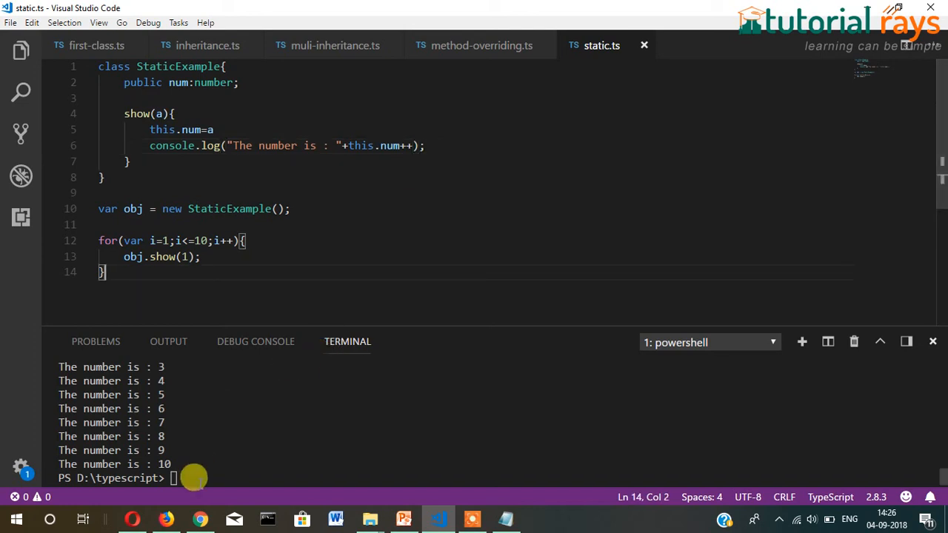
type("cls")
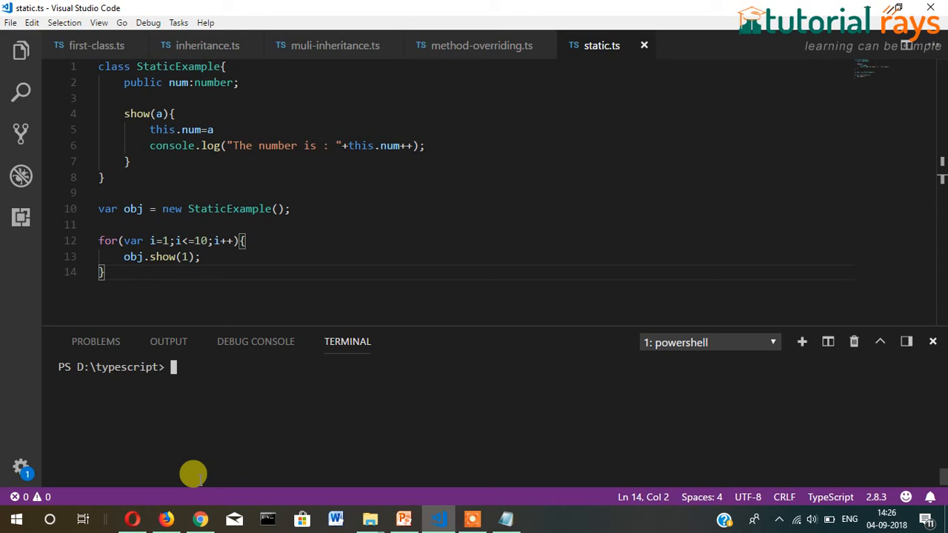
Step: Rerun node static.js, printing "The number is : 1" each pass, then edit the this.num++ increment
type("node")
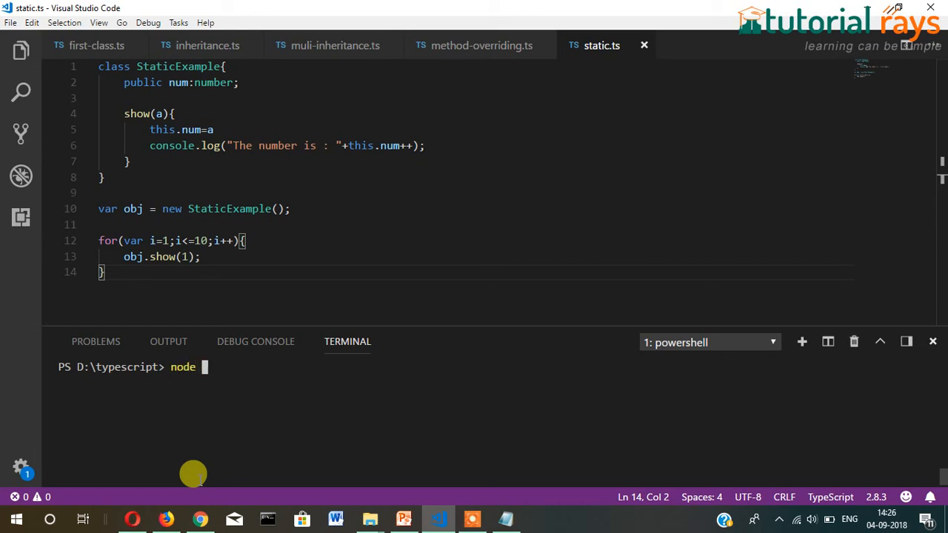
type("static")
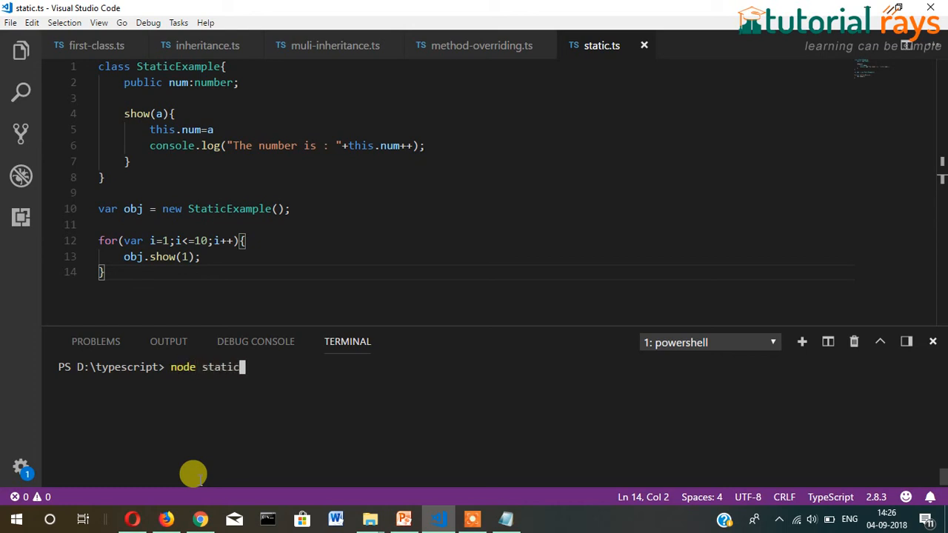
type(".")
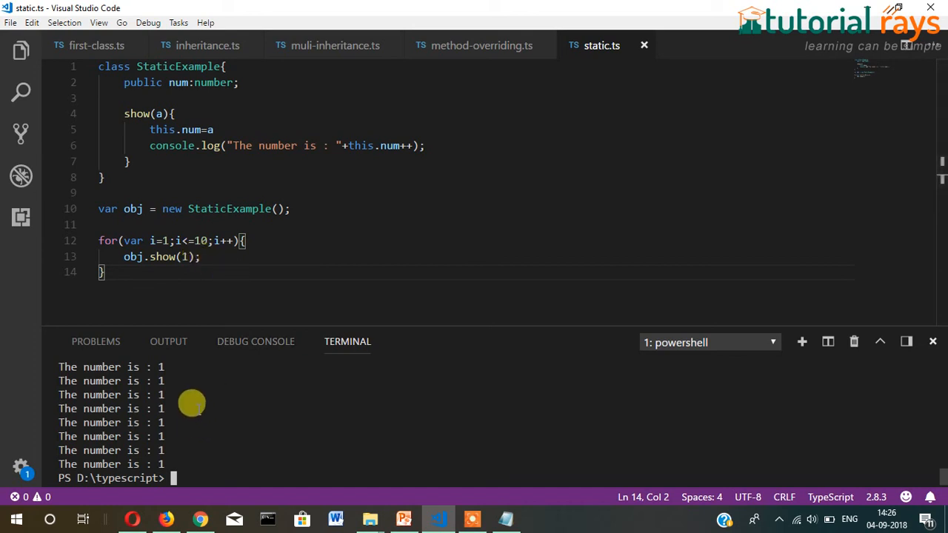
left_click(399, 145)
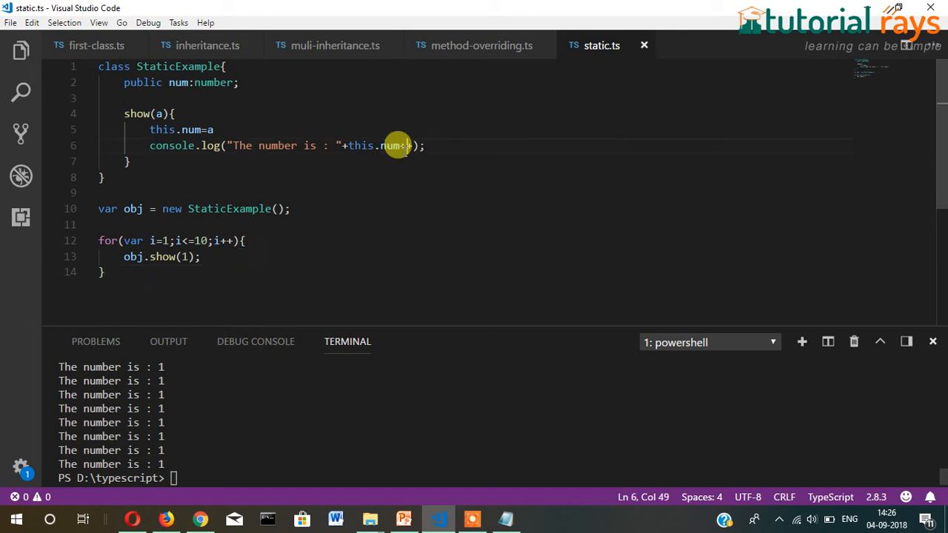
type("+")
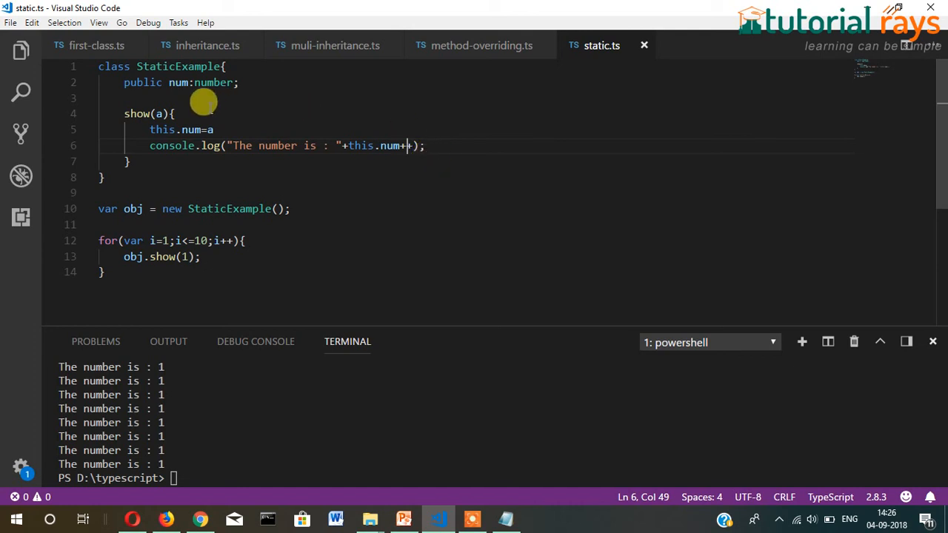
mouse_move(237, 91)
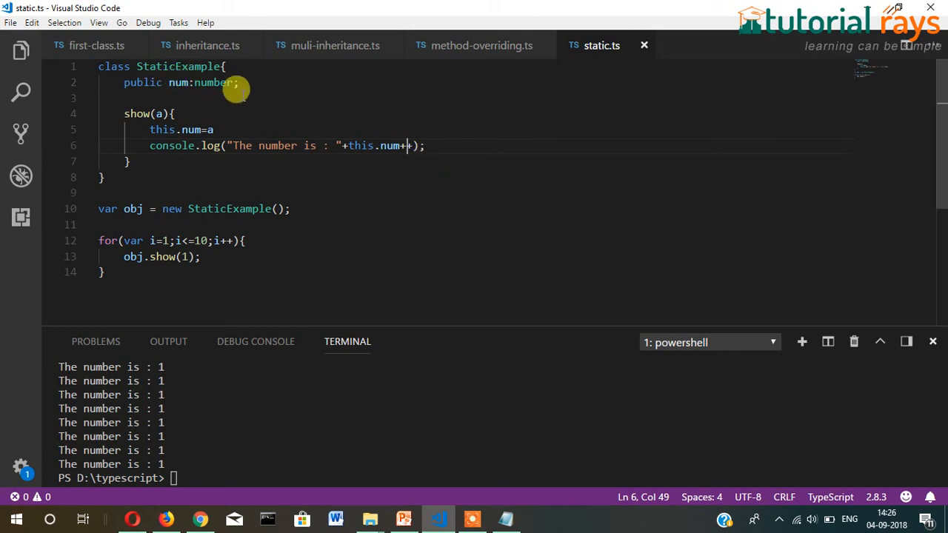
mouse_move(454, 145)
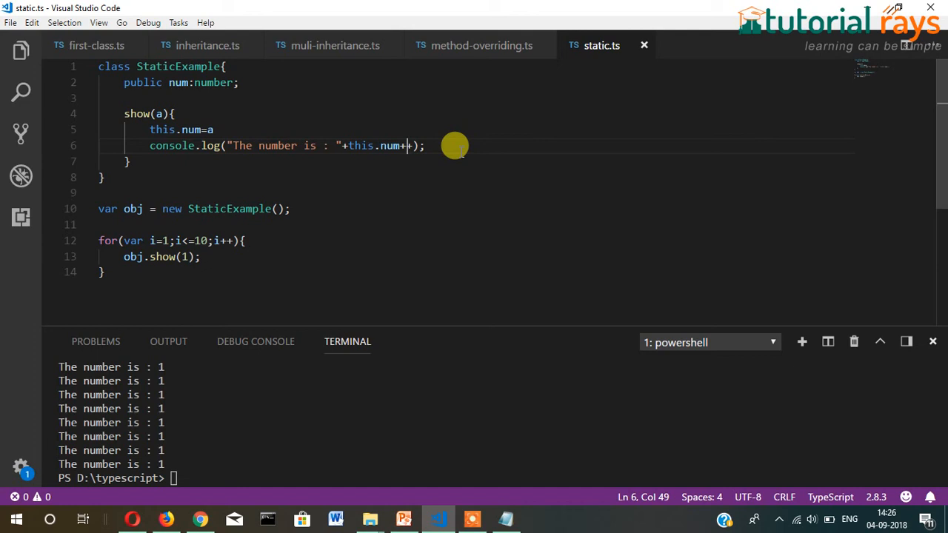
mouse_move(330, 196)
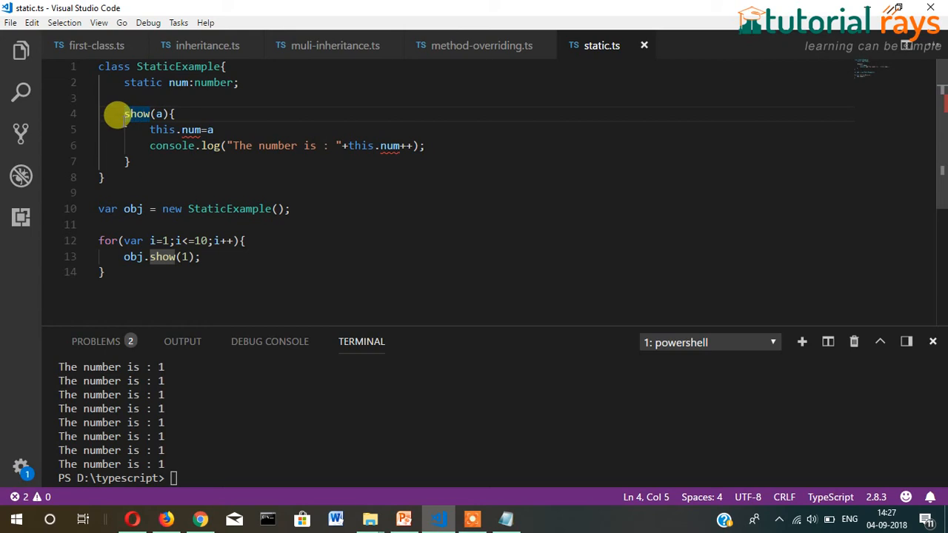
Step: Declare num and show() static and delete the this.num=a assignment line
type("static")
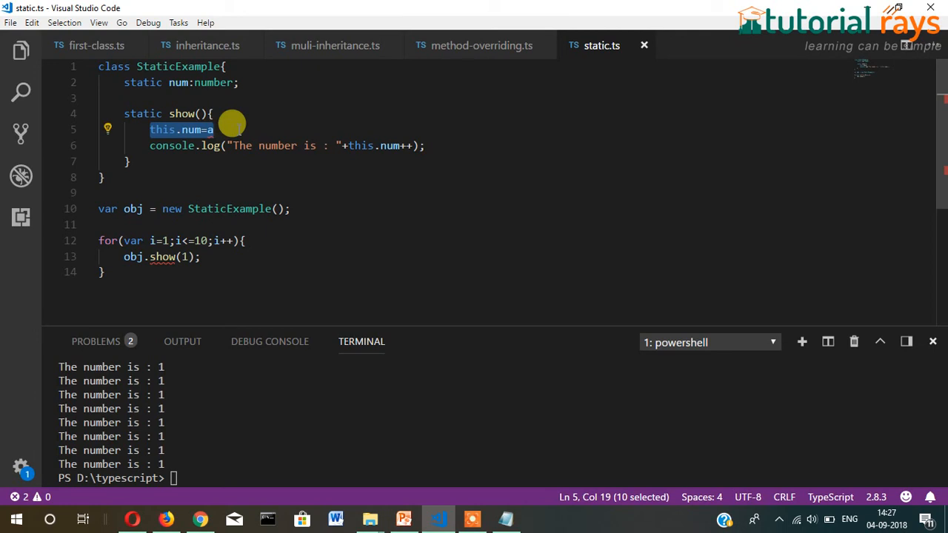
key("Delete")
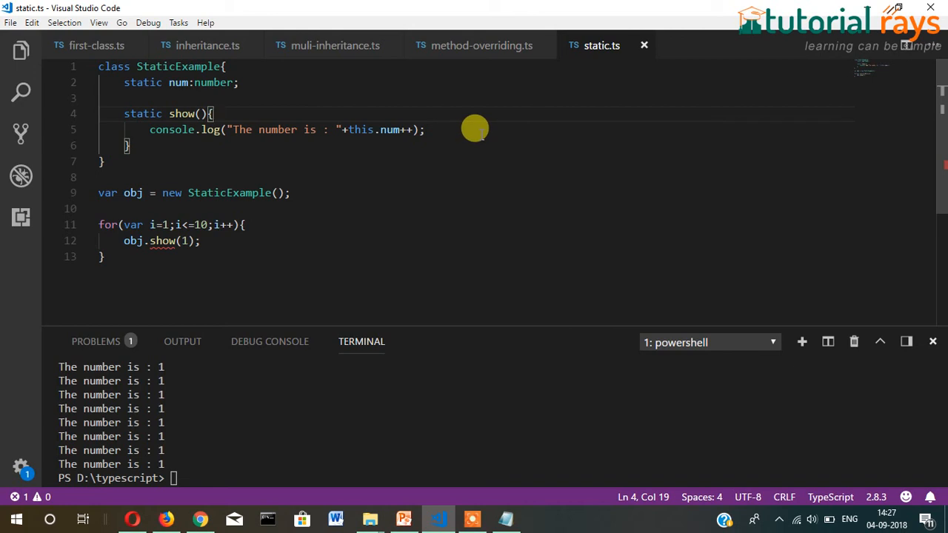
mouse_move(166, 241)
type("//")
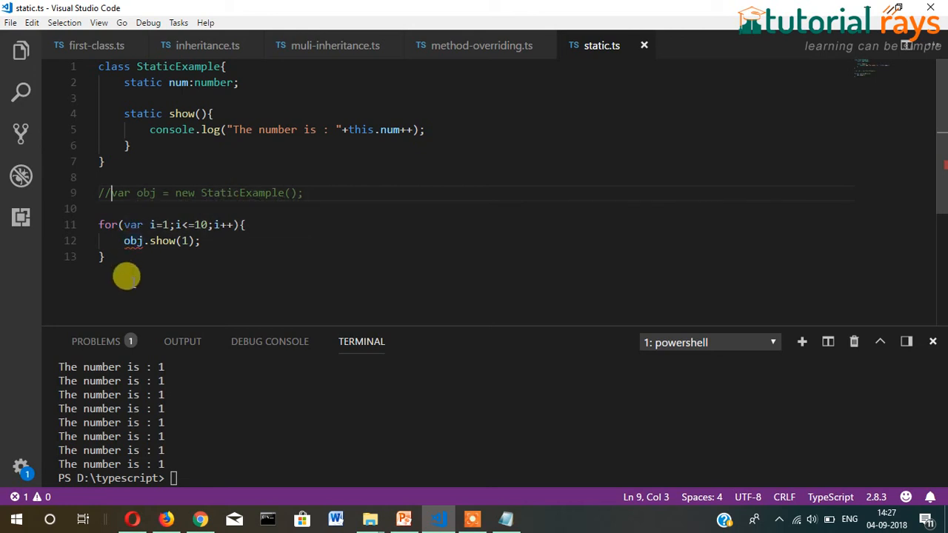
Step: Replace obj with StaticExample in the loop's show call and add StaticExample.num=1 before the loop
double_click(133, 241)
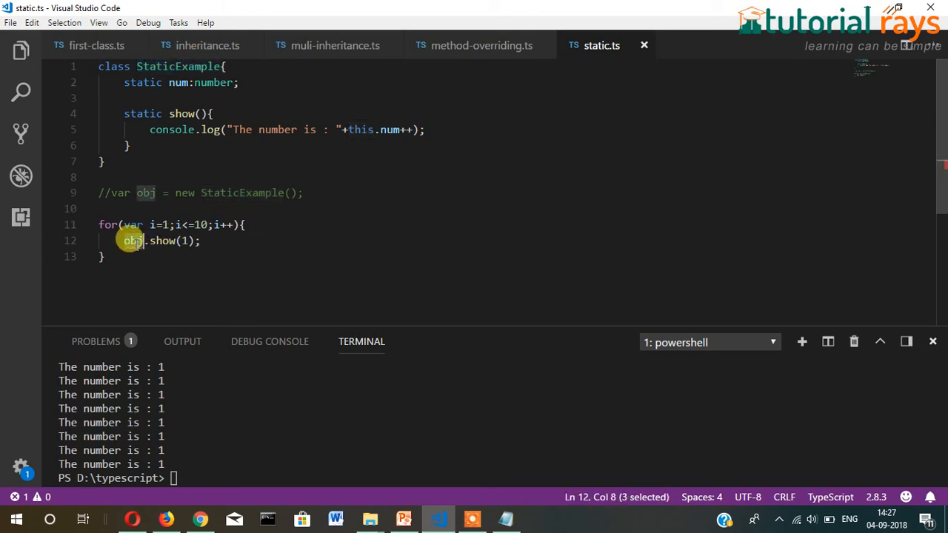
type("StaticExample")
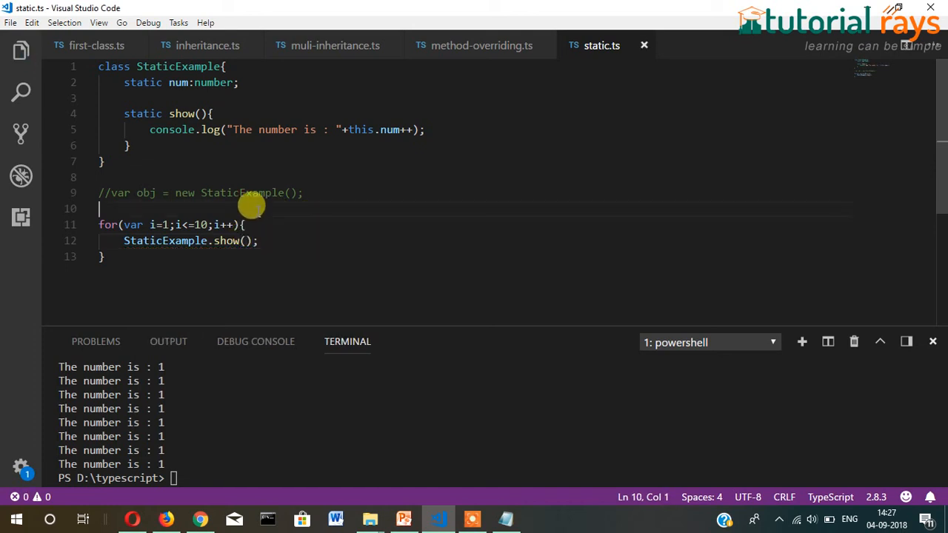
type("StaticExample")
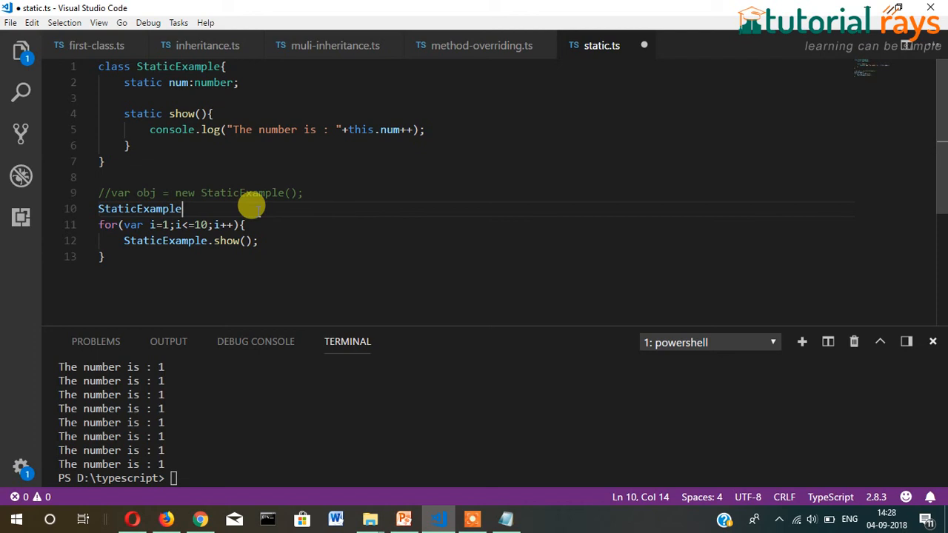
type(".n")
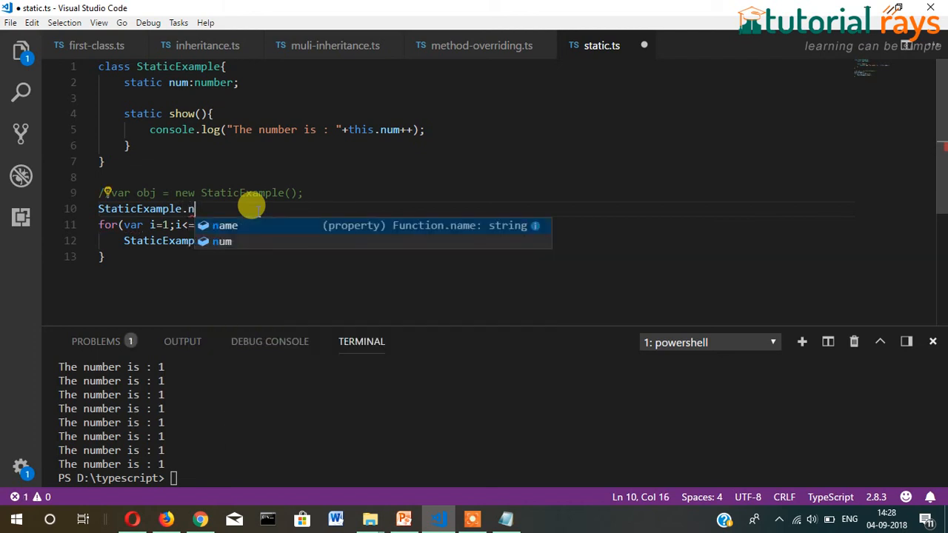
type("um=")
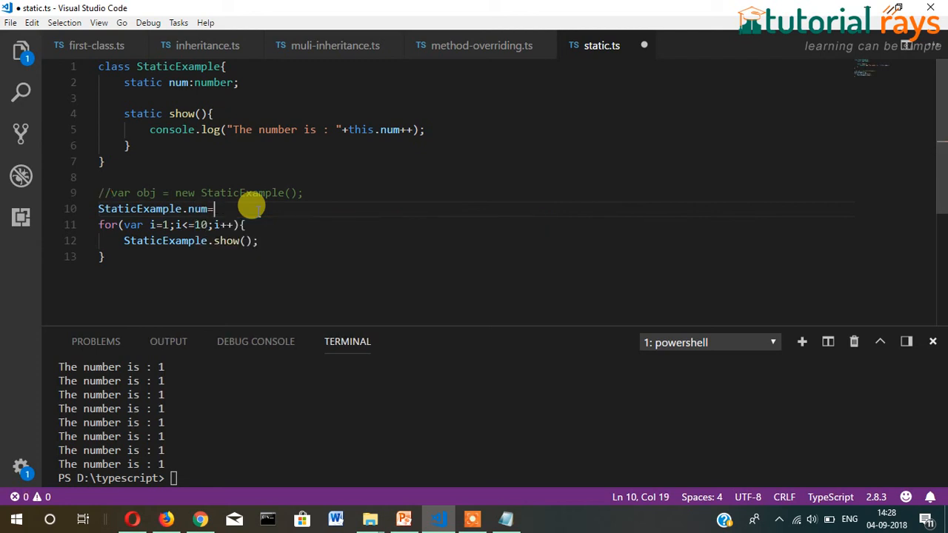
type("1")
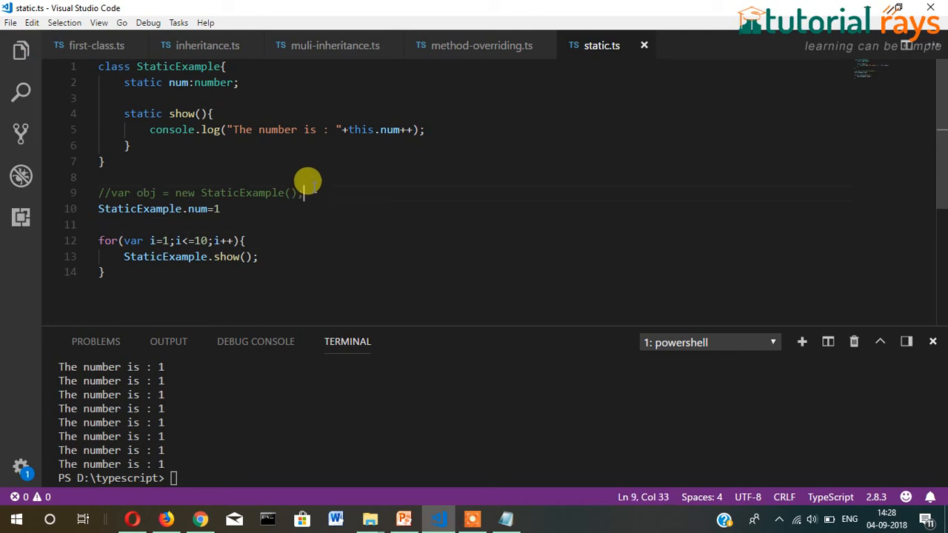
key("enter")
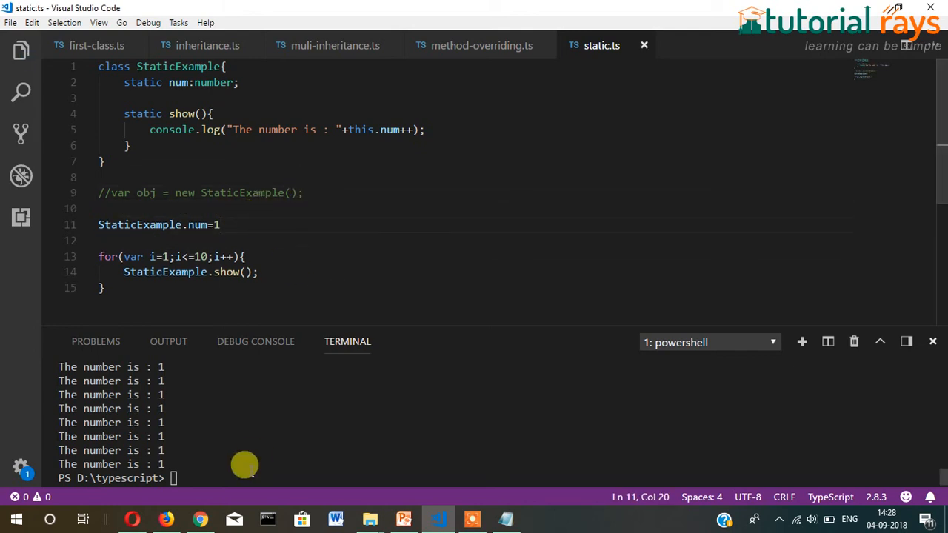
mouse_move(213, 468)
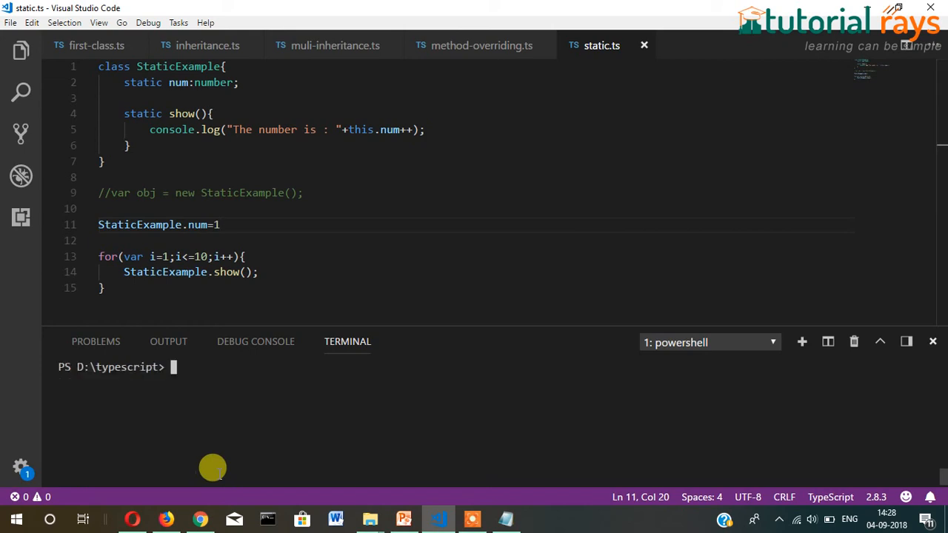
Step: Clear the terminal with cls and run node static.js, printing 'The number is :' 1 through 10
type("cls")
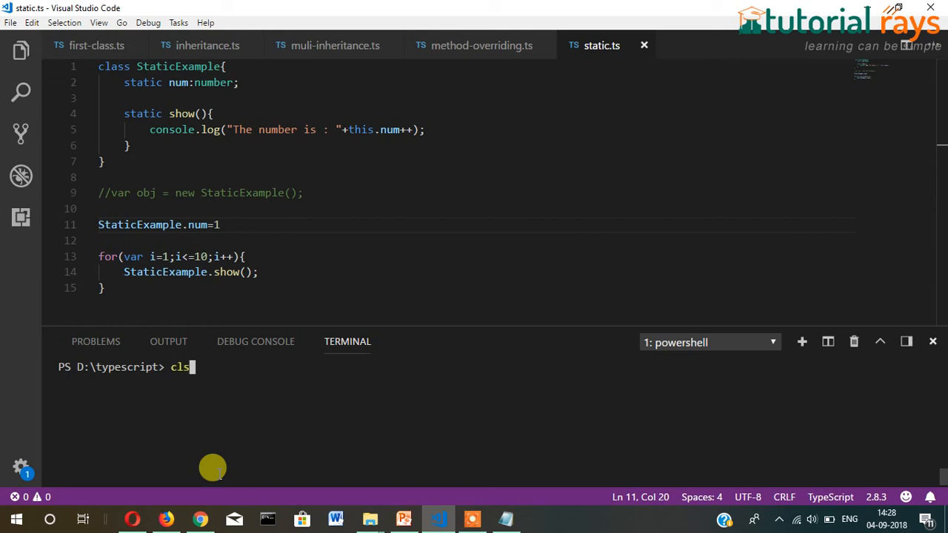
type("node static.js")
type("tsc static.ts")
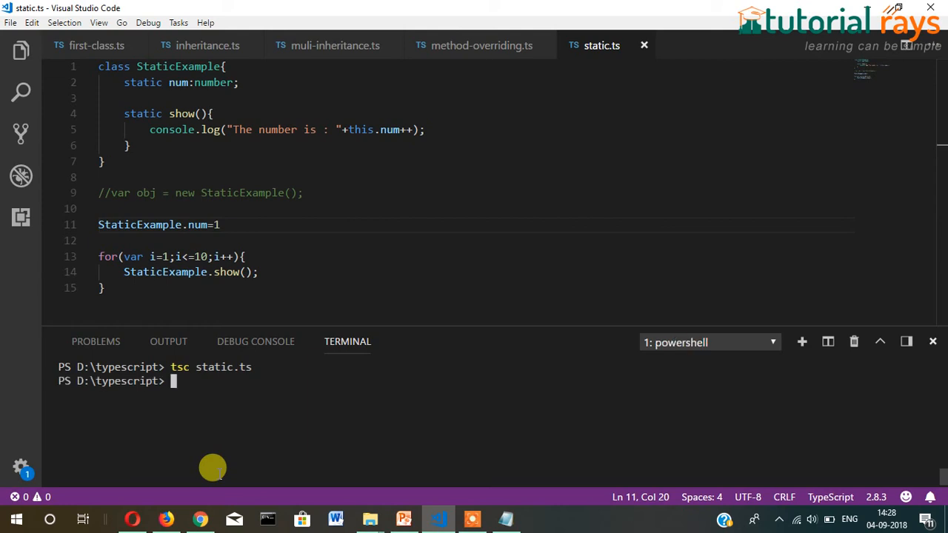
type("node static.js")
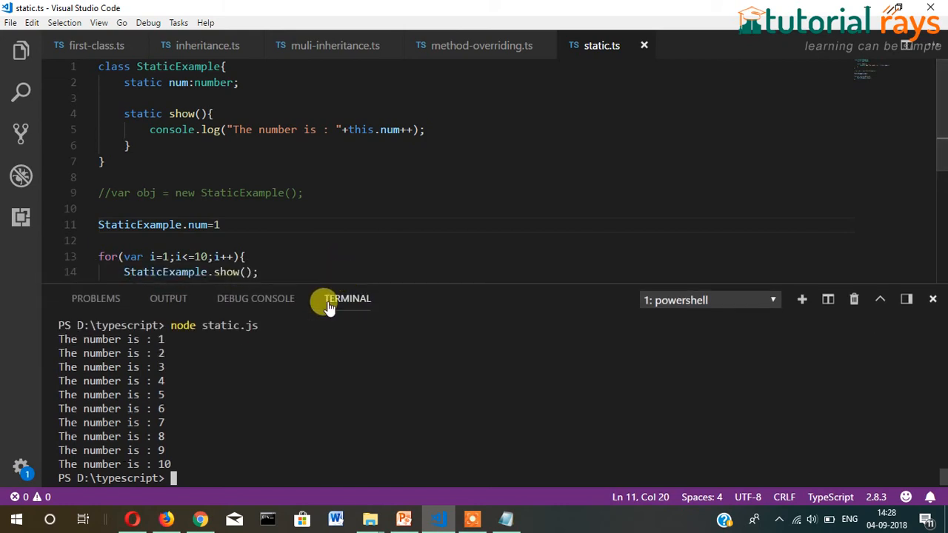
mouse_move(407, 102)
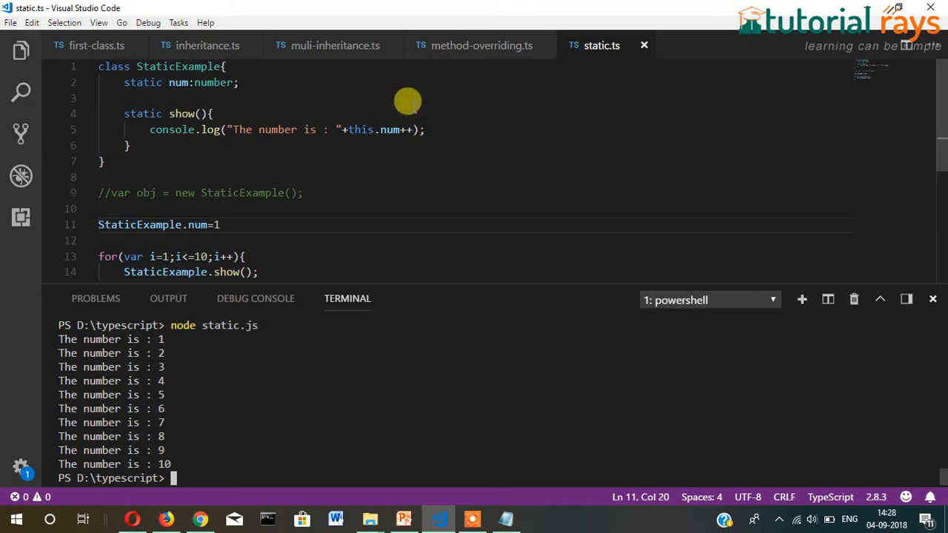
mouse_move(437, 121)
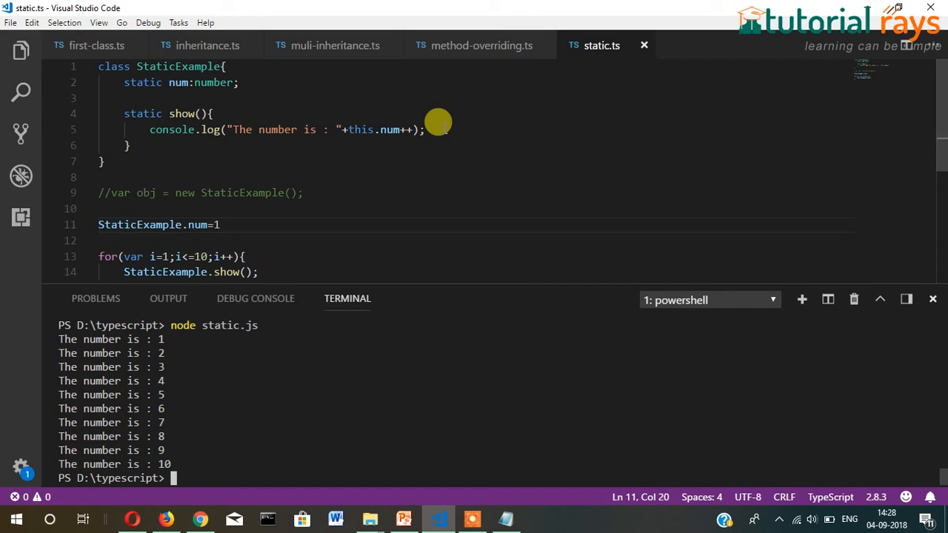
mouse_move(292, 96)
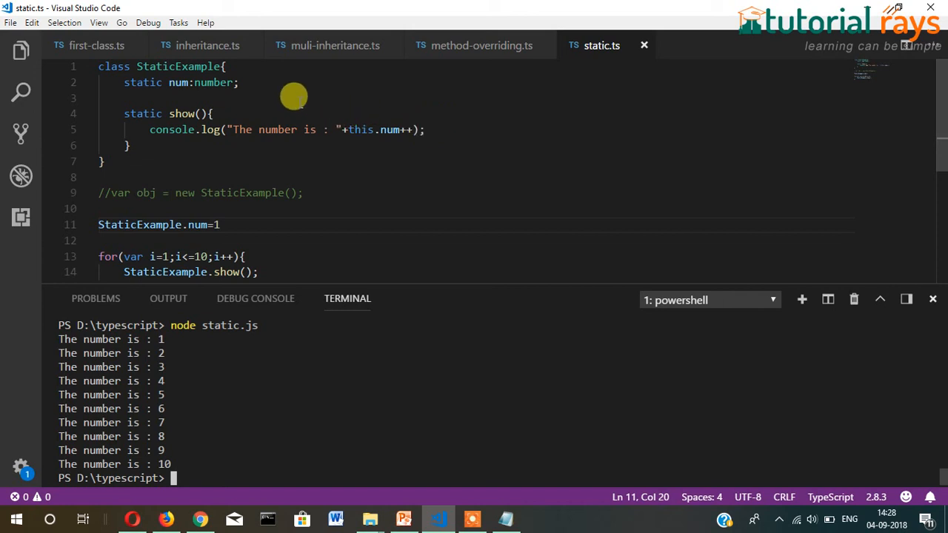
mouse_move(263, 214)
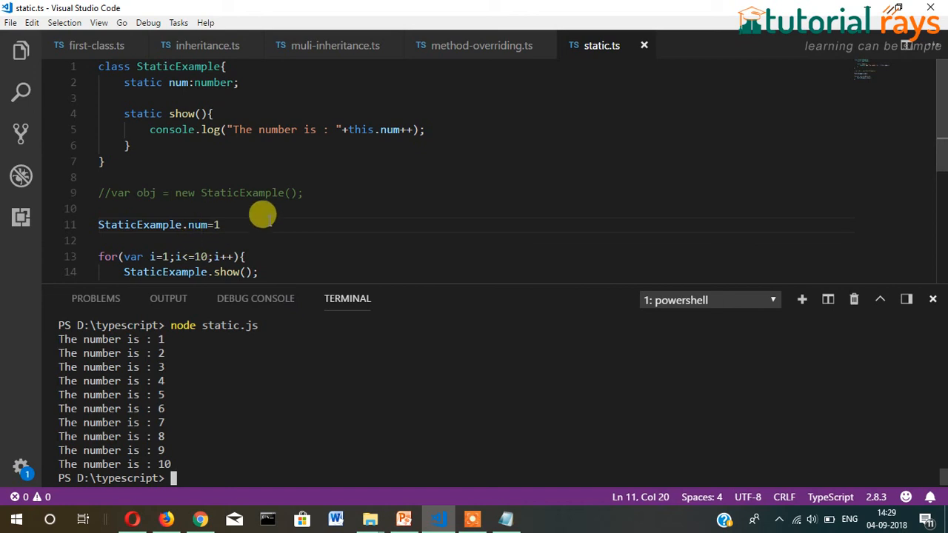